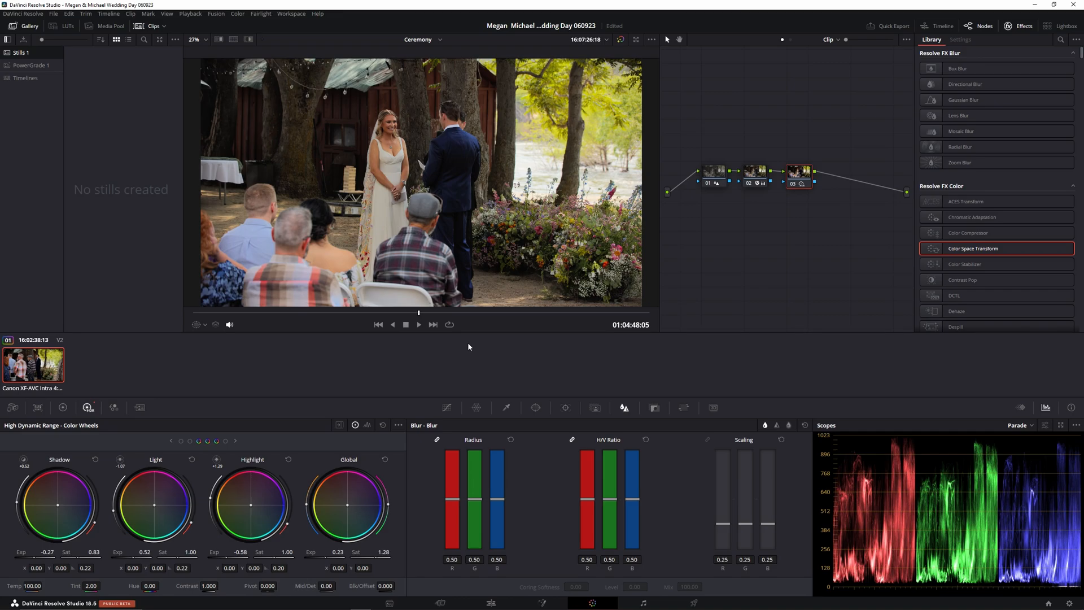
pyautogui.moveTo(486, 348)
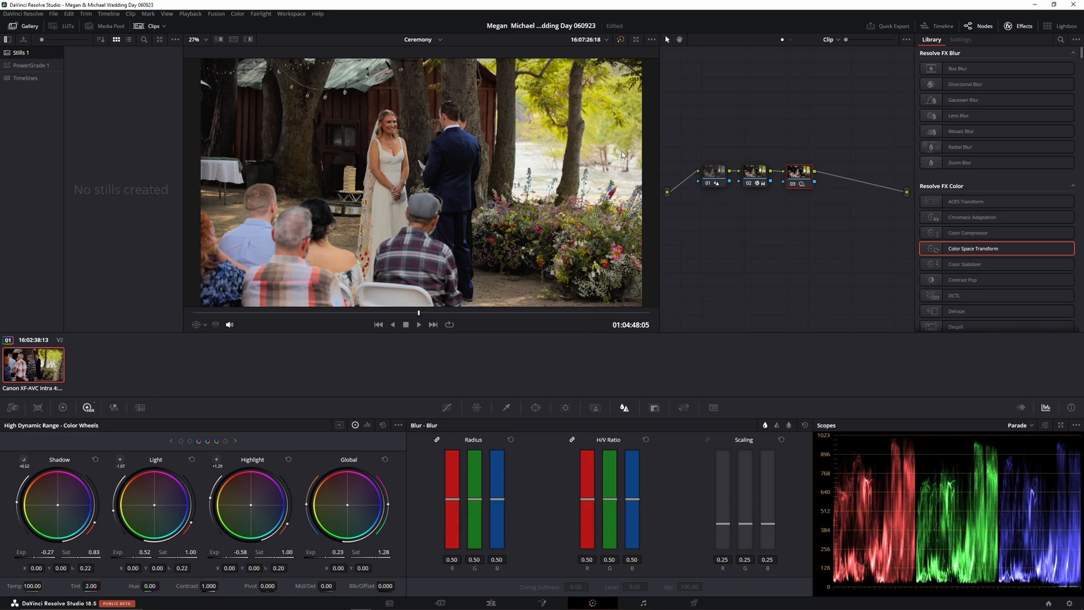
pyautogui.moveTo(619, 107)
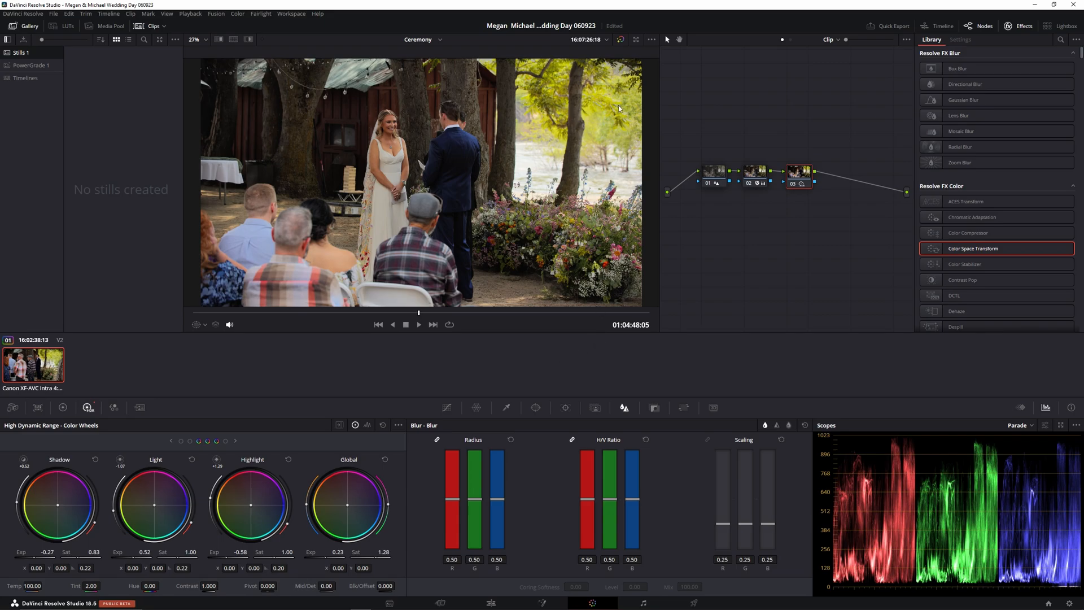
pyautogui.moveTo(551, 238)
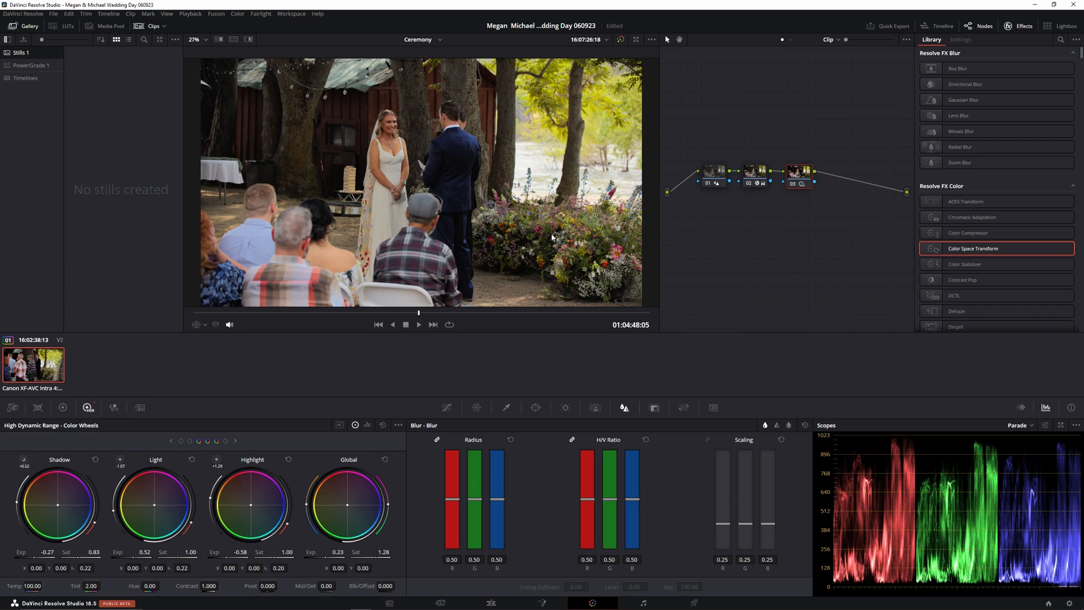
pyautogui.moveTo(614, 249)
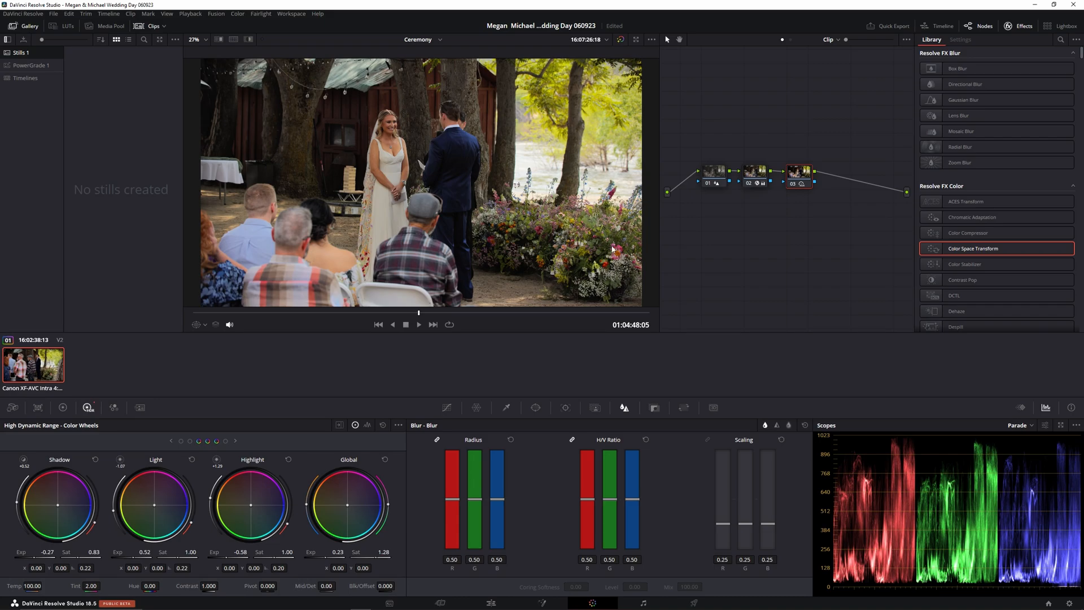
pyautogui.moveTo(597, 264)
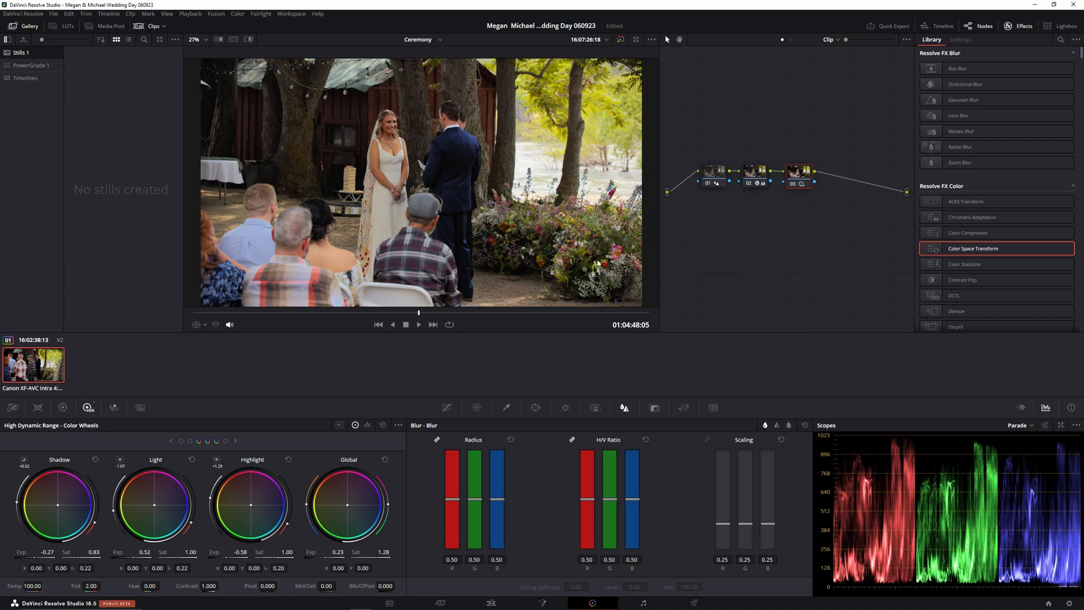
pyautogui.moveTo(587, 273)
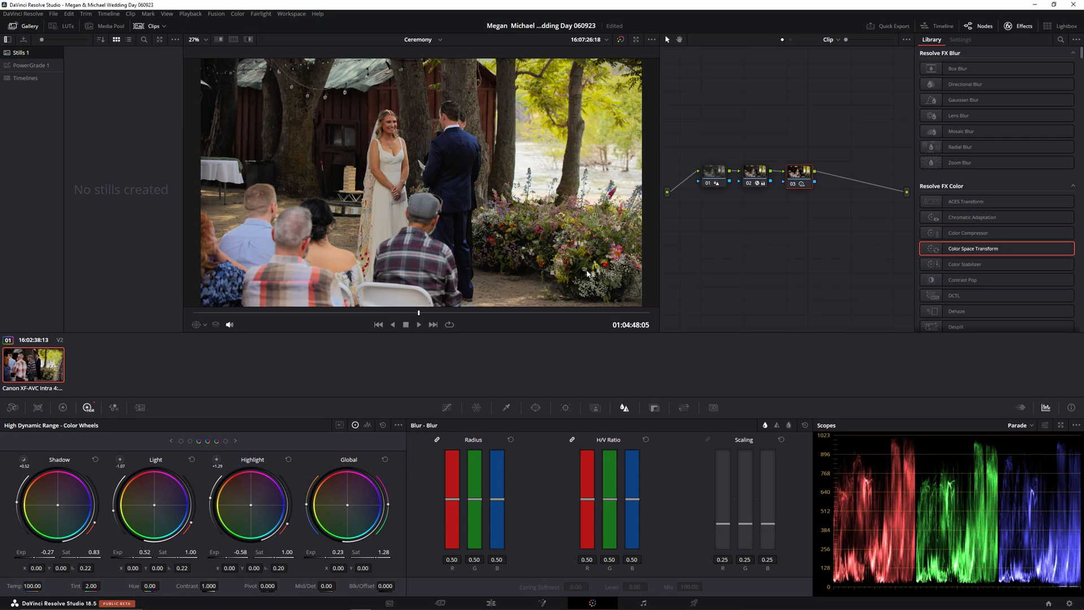
pyautogui.moveTo(411, 152)
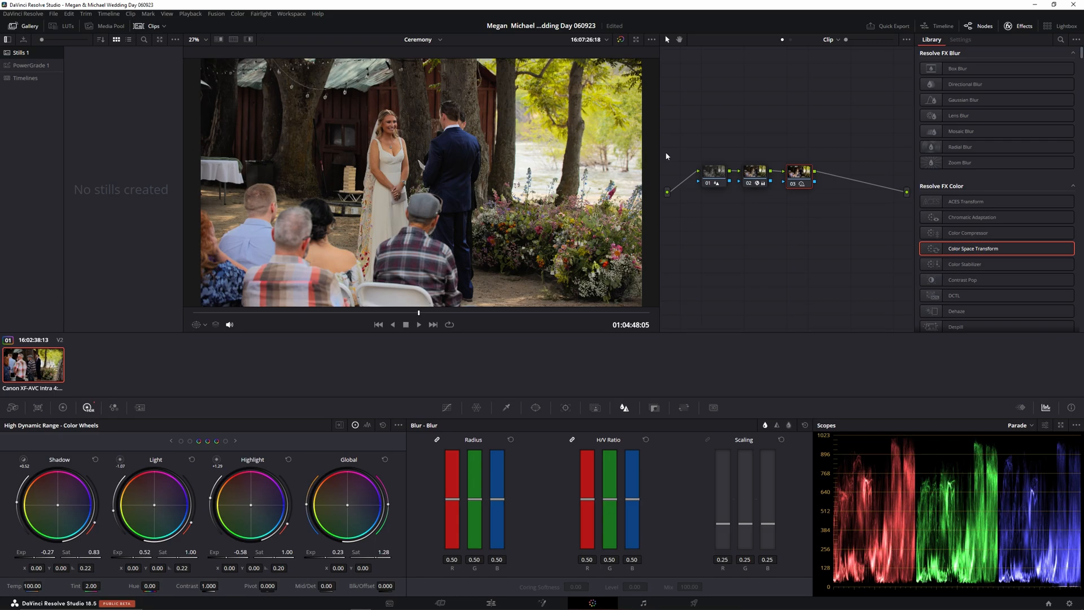
pyautogui.moveTo(822, 200)
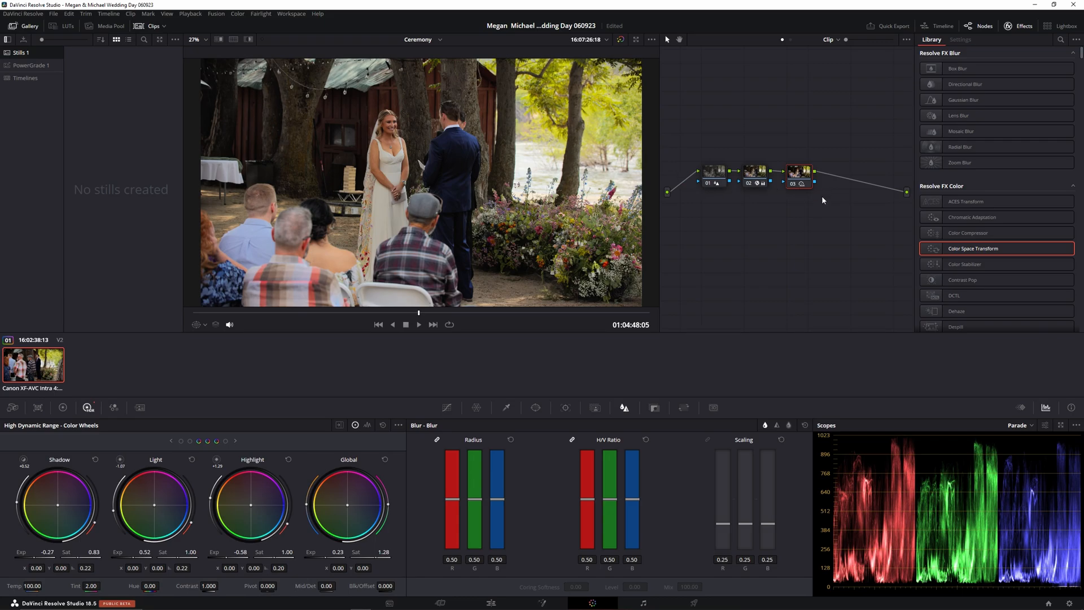
pyautogui.moveTo(588, 125)
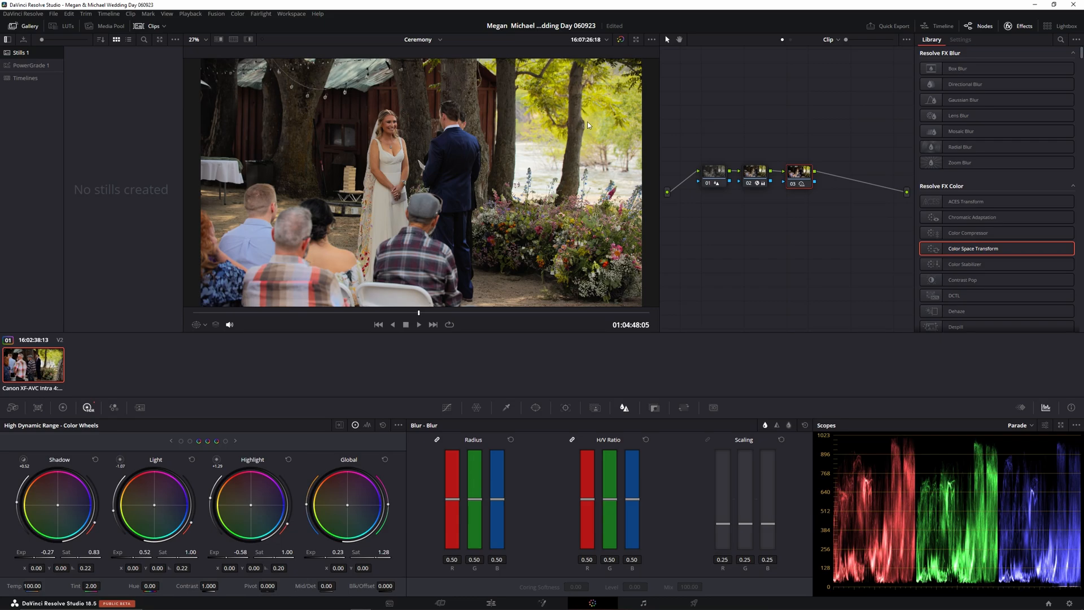
pyautogui.moveTo(696, 194)
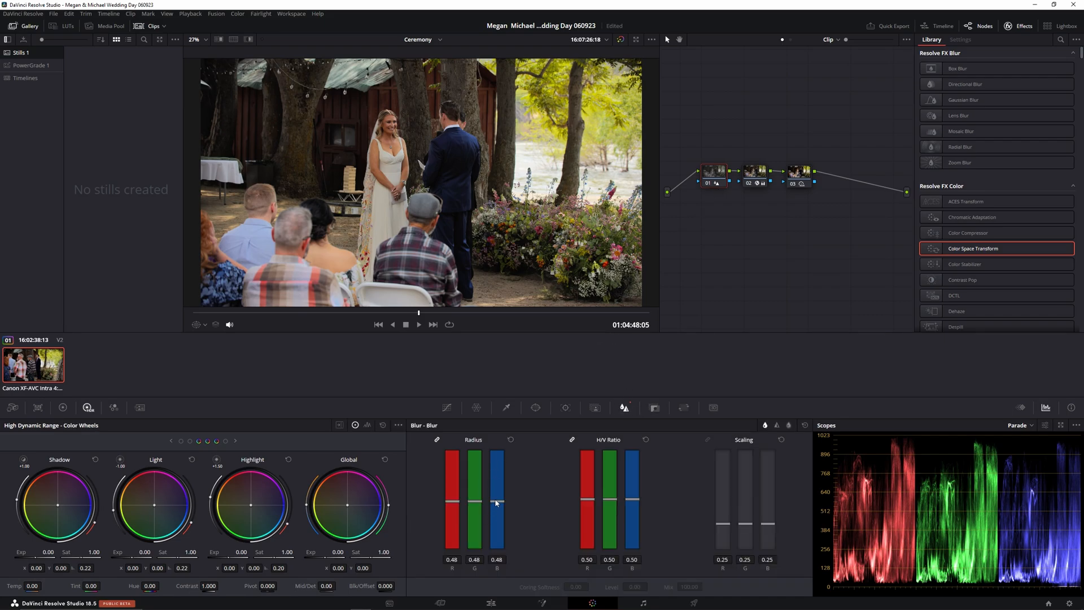
pyautogui.moveTo(700, 184)
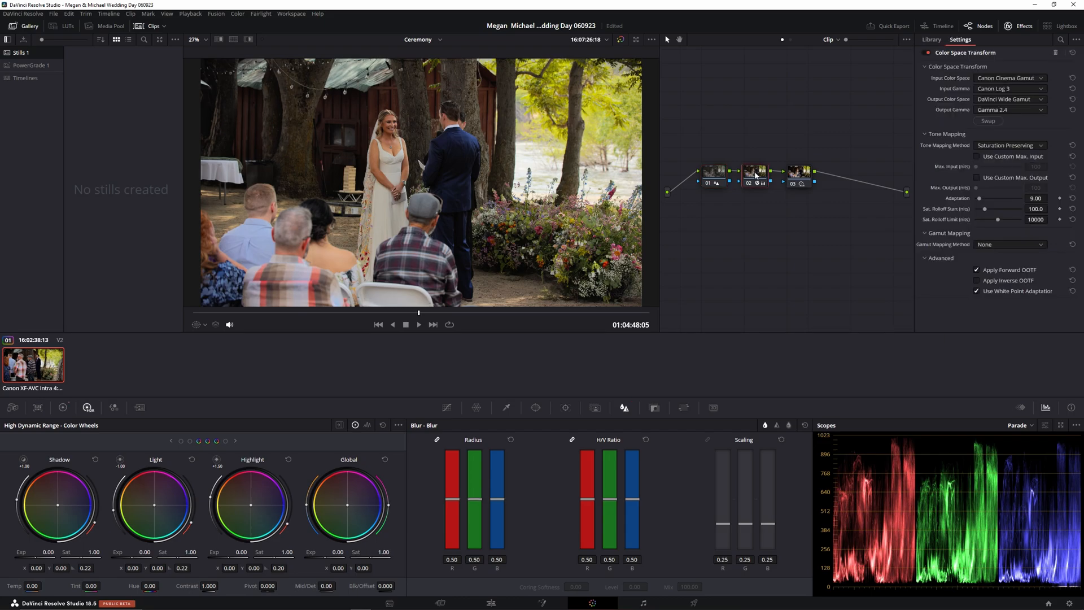
# Select the grade's last node and clear the grade back to flat log.
pyautogui.click(931, 40)
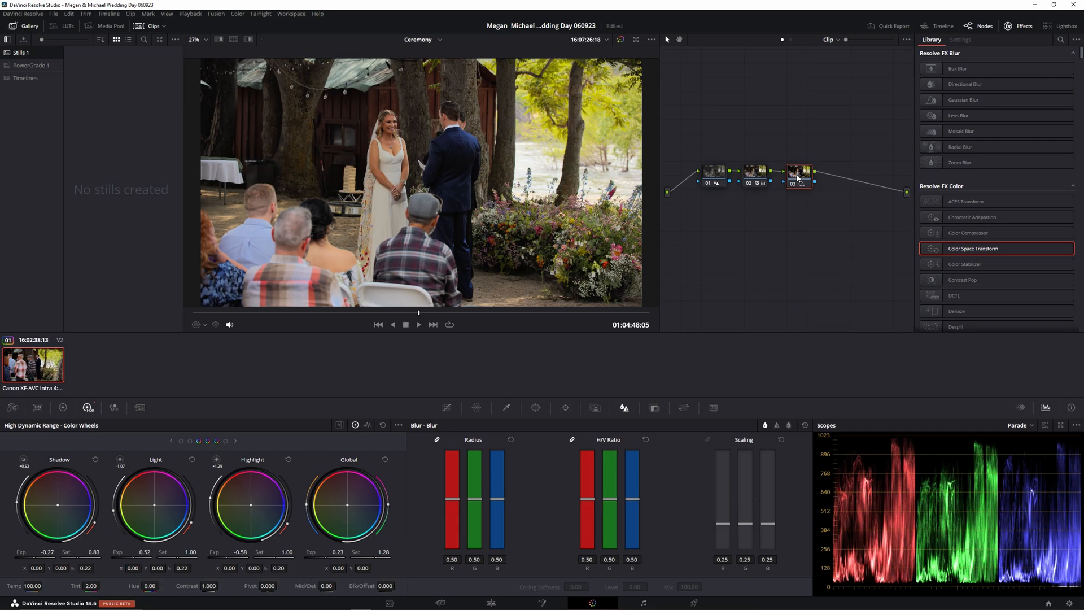
pyautogui.moveTo(838, 231)
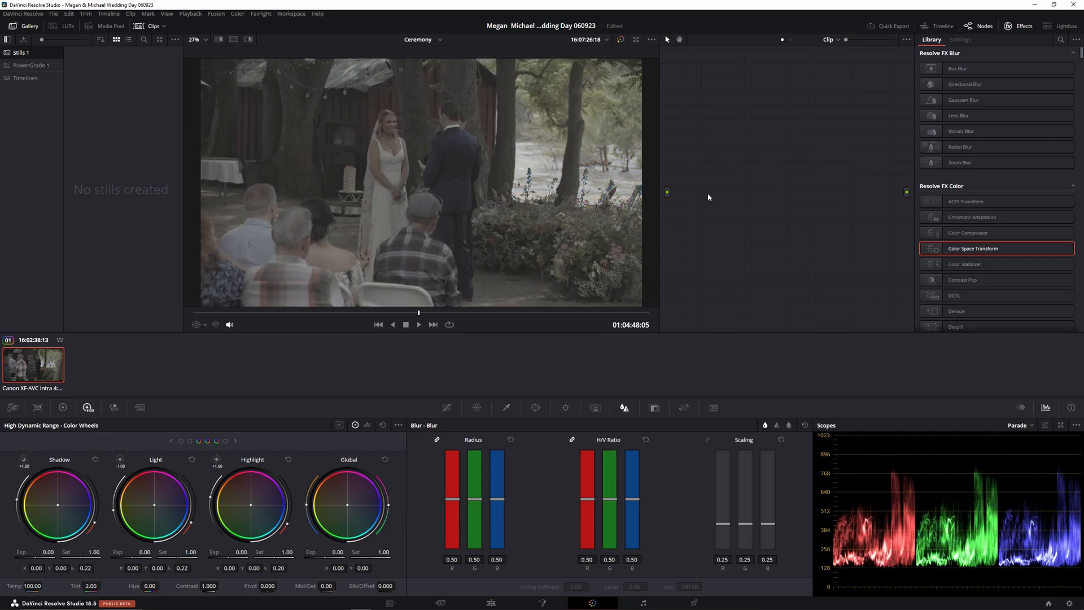
pyautogui.moveTo(741, 252)
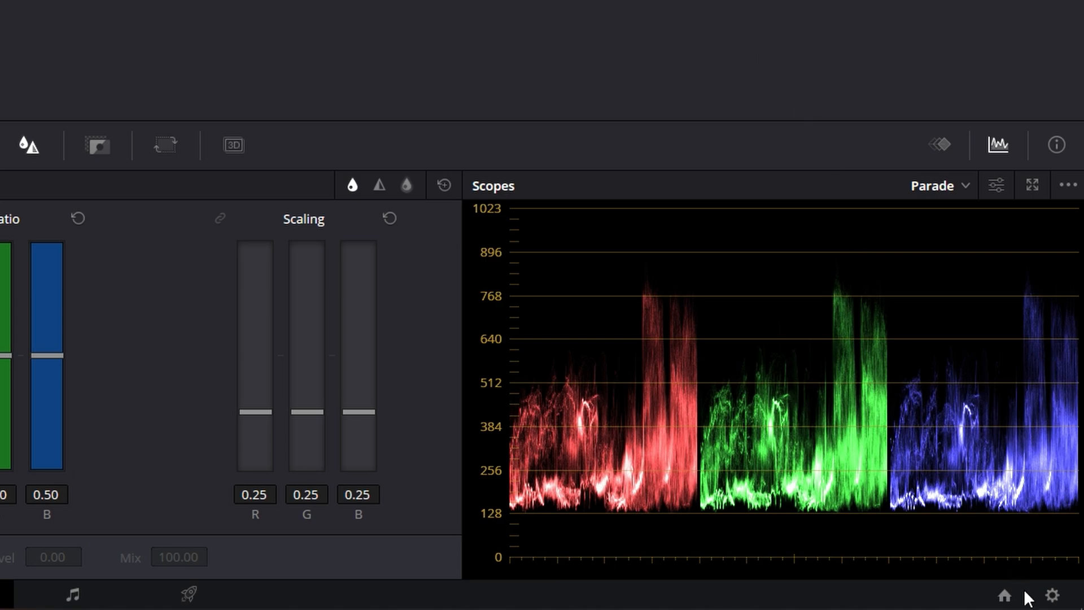
# Bring up Project Settings on the Color Management page.
pyautogui.click(1051, 595)
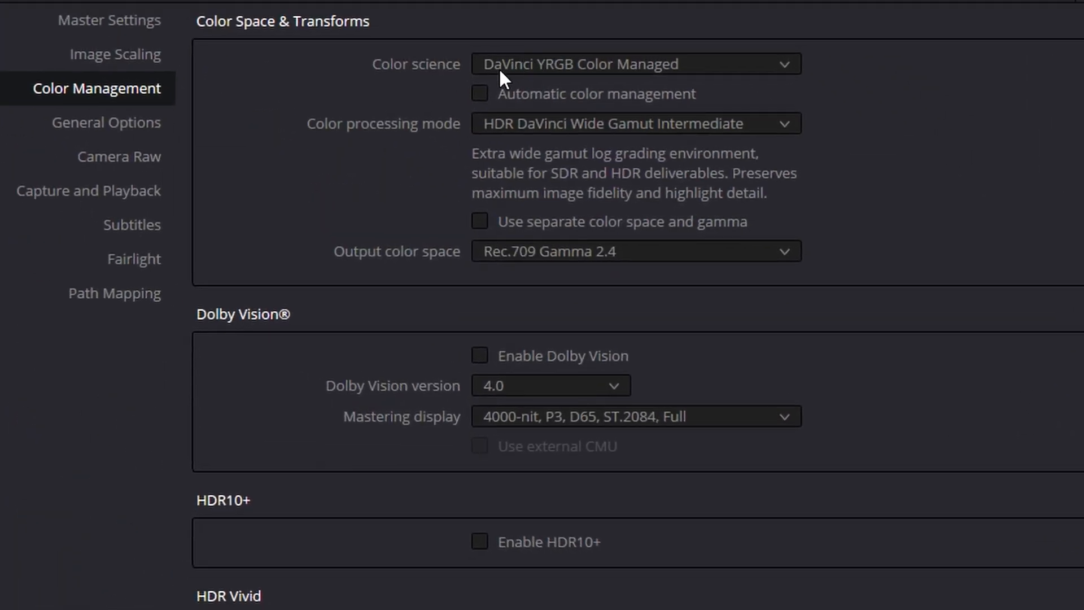
pyautogui.moveTo(493, 85)
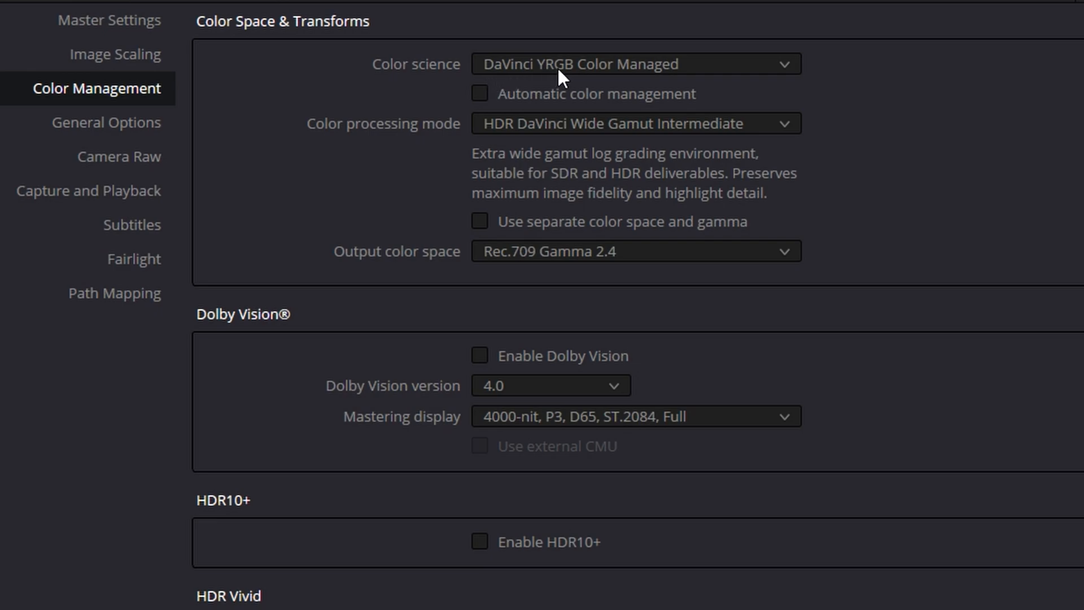
pyautogui.moveTo(407, 140)
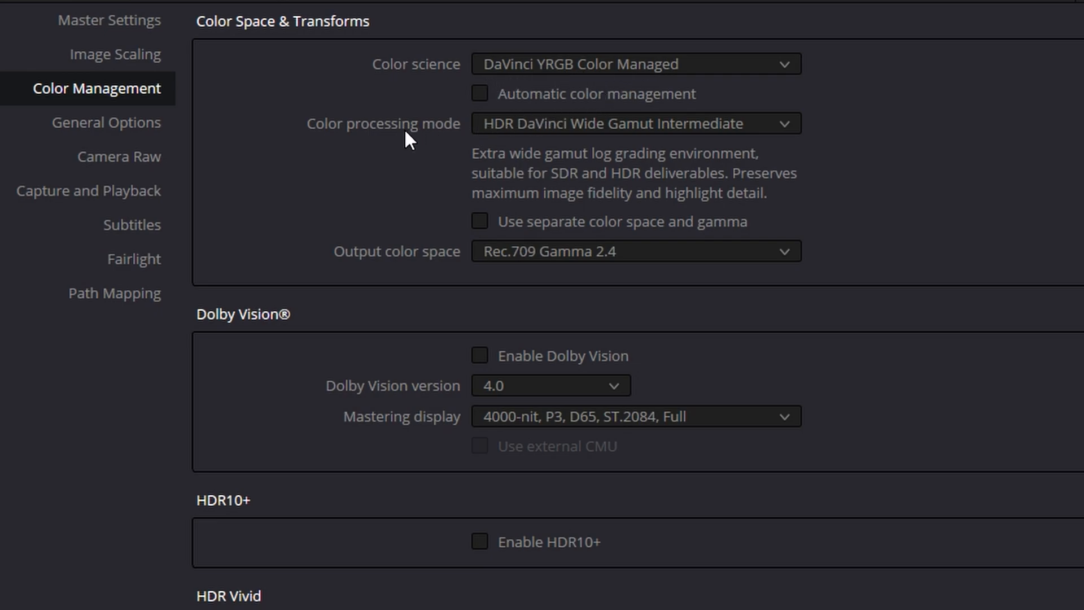
pyautogui.moveTo(588, 142)
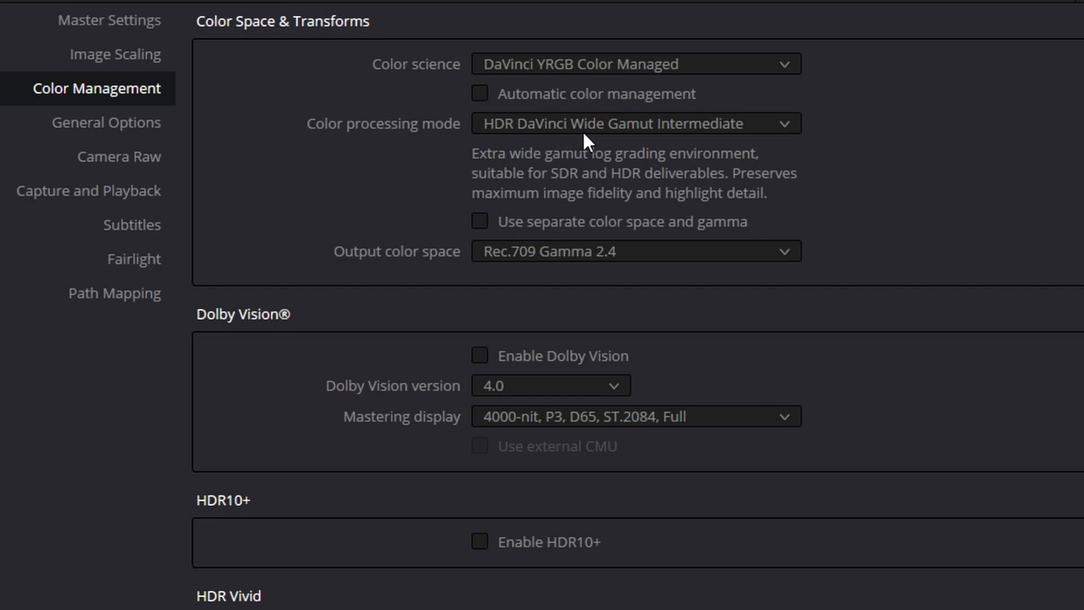
pyautogui.moveTo(366, 270)
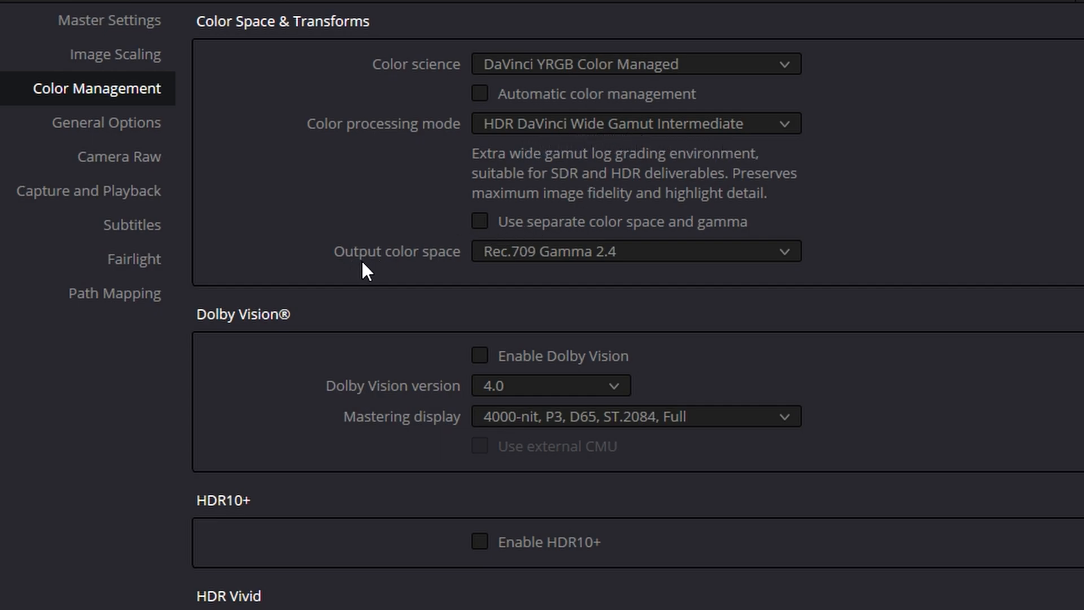
pyautogui.moveTo(539, 272)
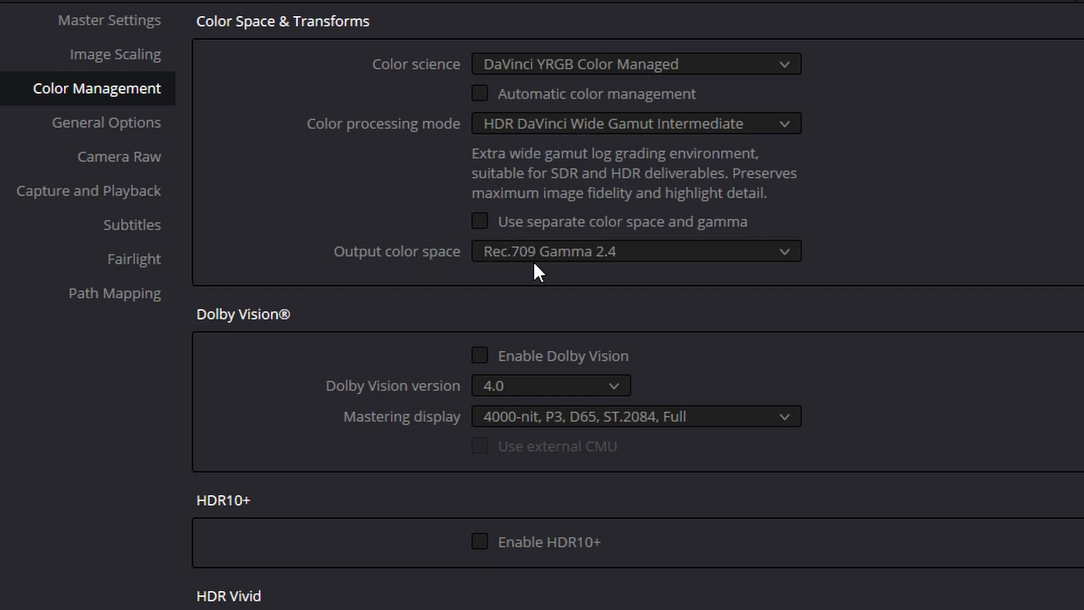
pyautogui.moveTo(688, 302)
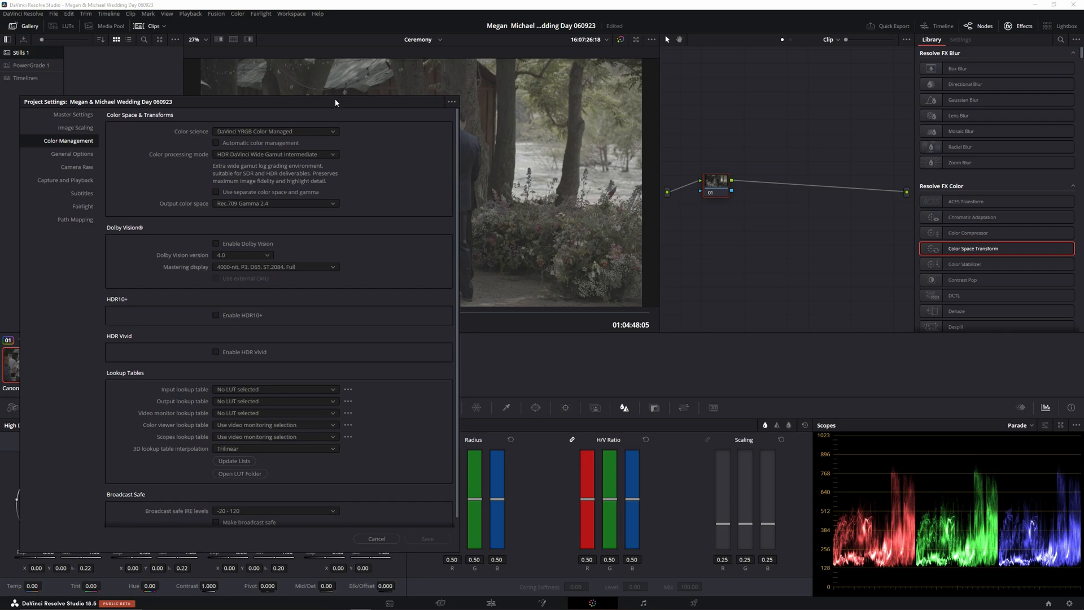
# Switch Color science from DaVinci YRGB Color Managed to plain DaVinci YRGB.
pyautogui.click(376, 538)
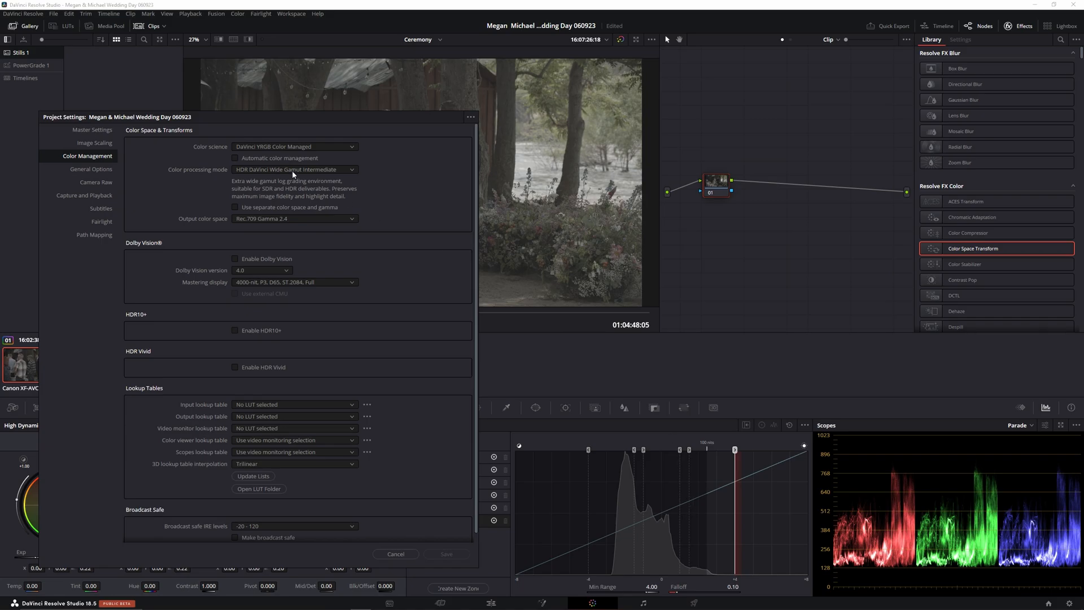
pyautogui.click(295, 147)
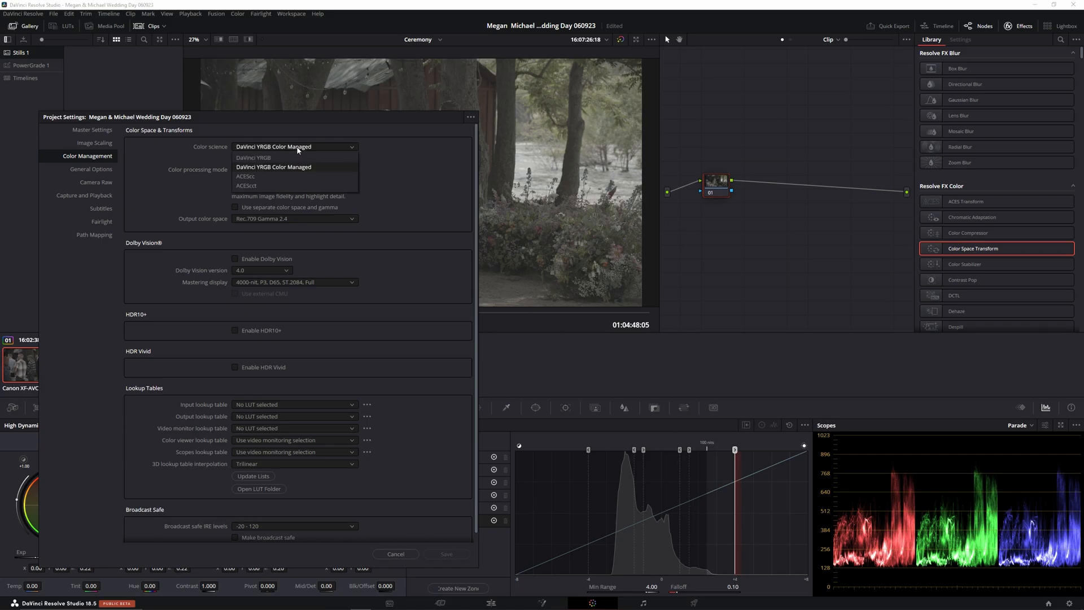
pyautogui.click(254, 157)
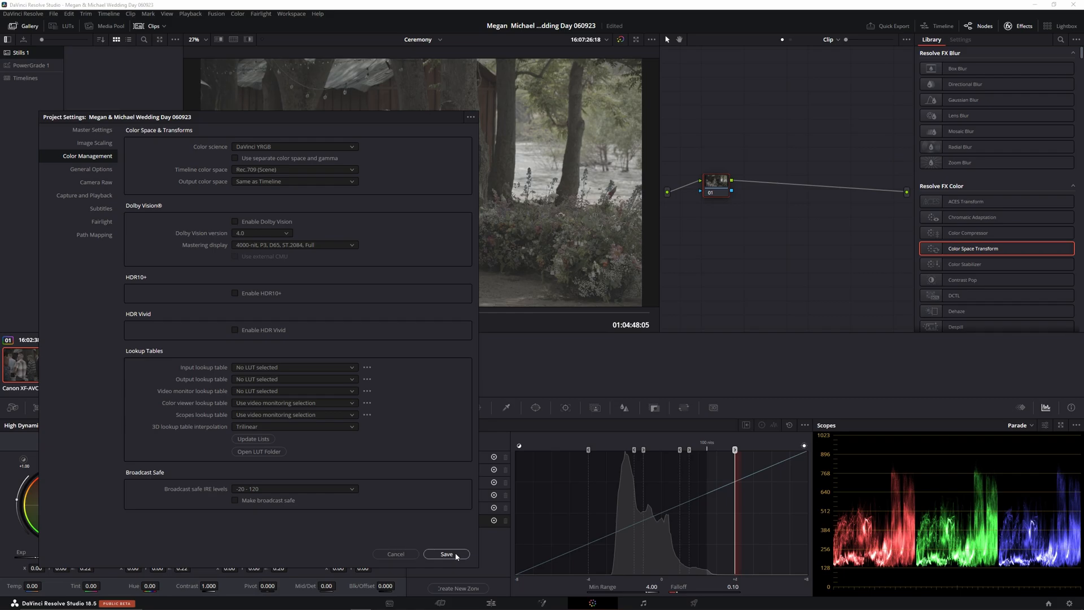
# Save the DaVinci YRGB colour science with Rec.709 (Scene) timeline space.
pyautogui.click(445, 553)
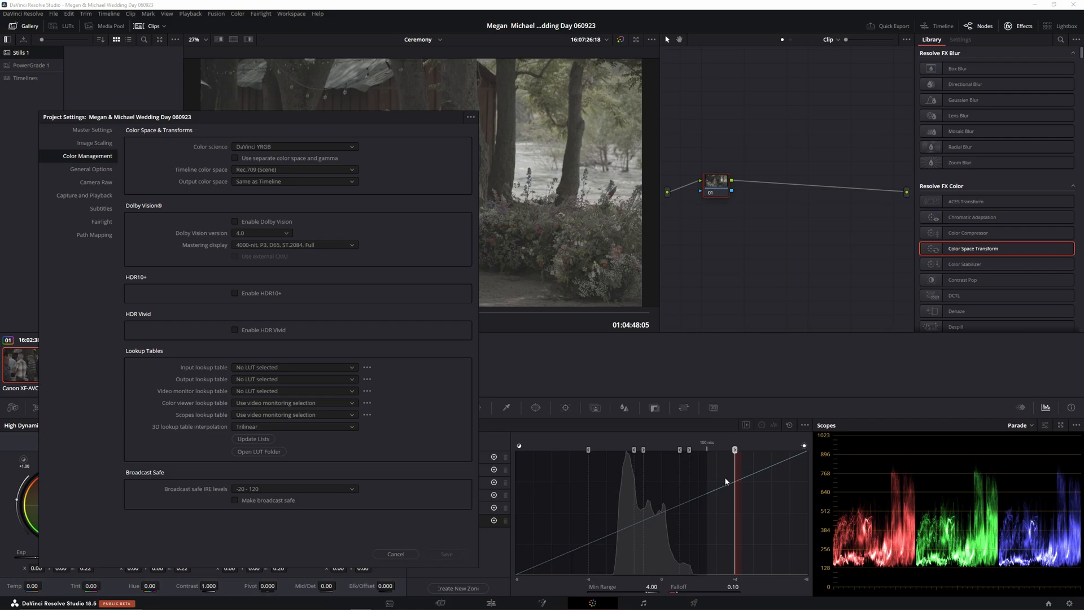
pyautogui.moveTo(680, 545)
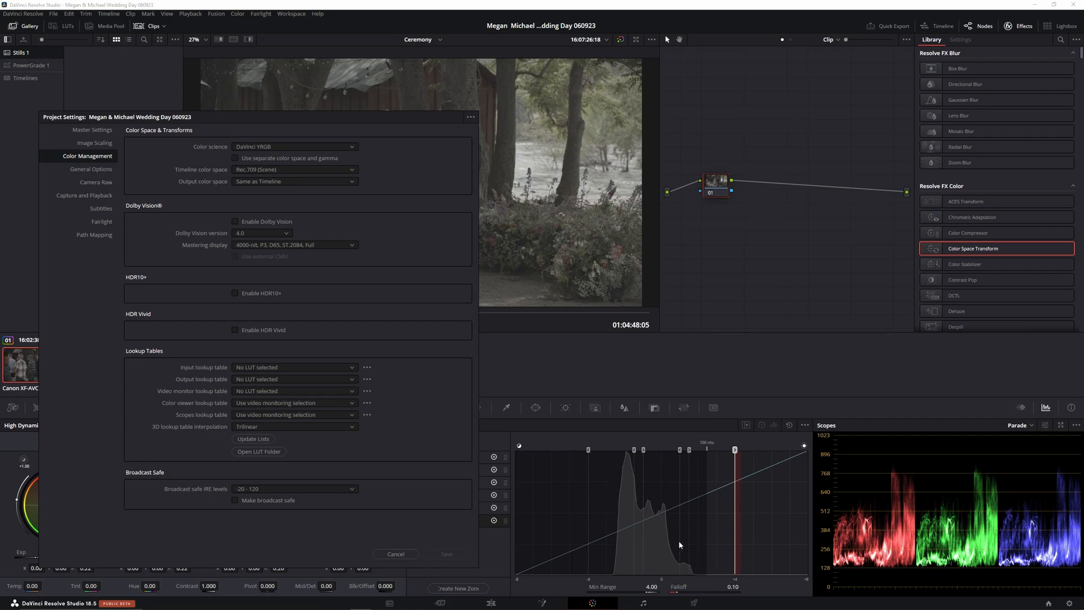
pyautogui.moveTo(701, 453)
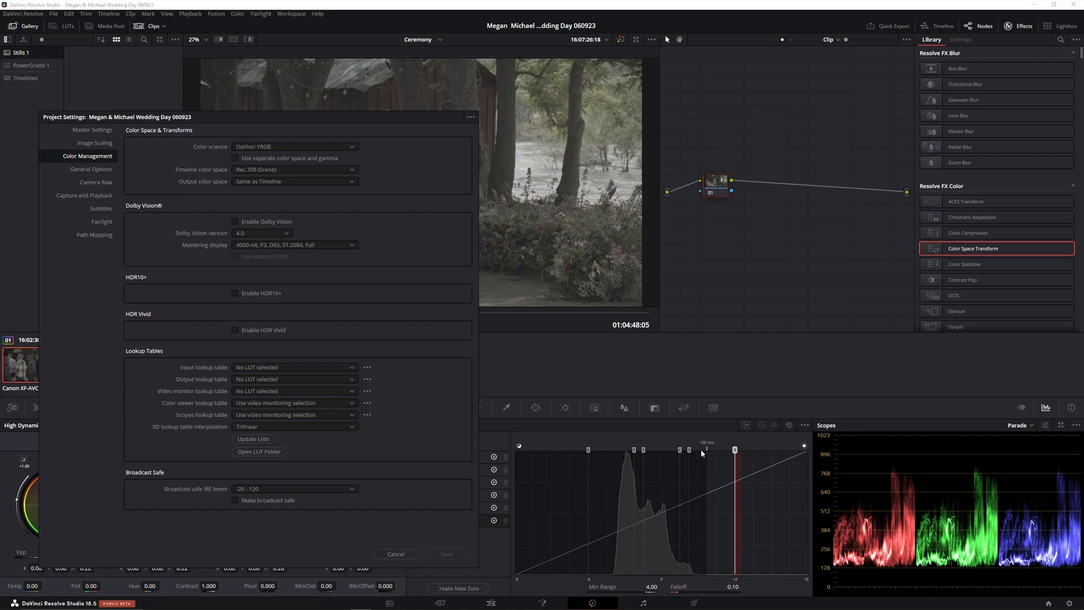
pyautogui.moveTo(706, 456)
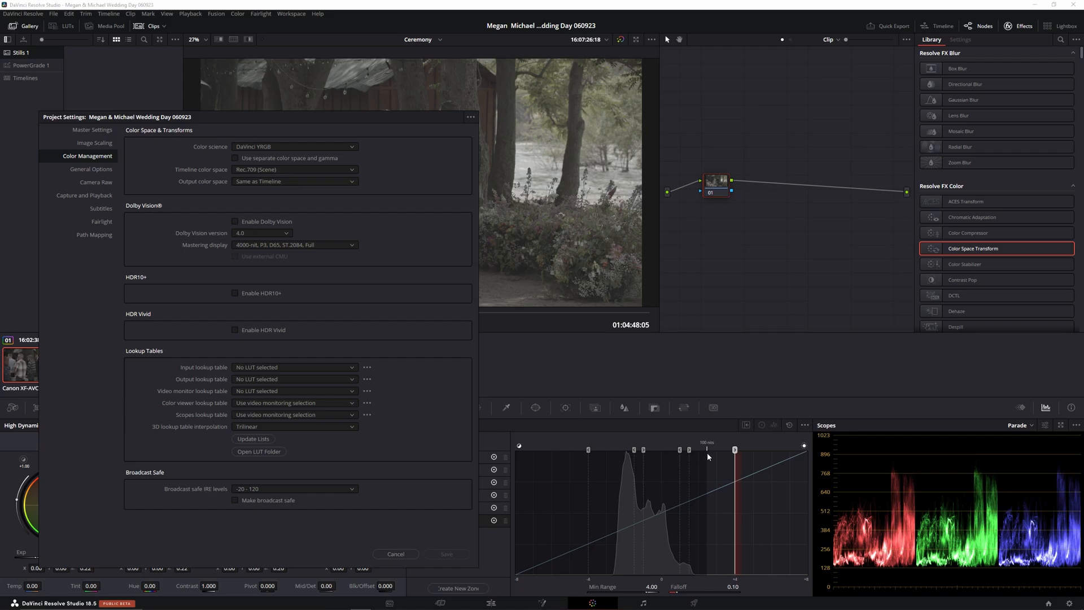
pyautogui.moveTo(706, 460)
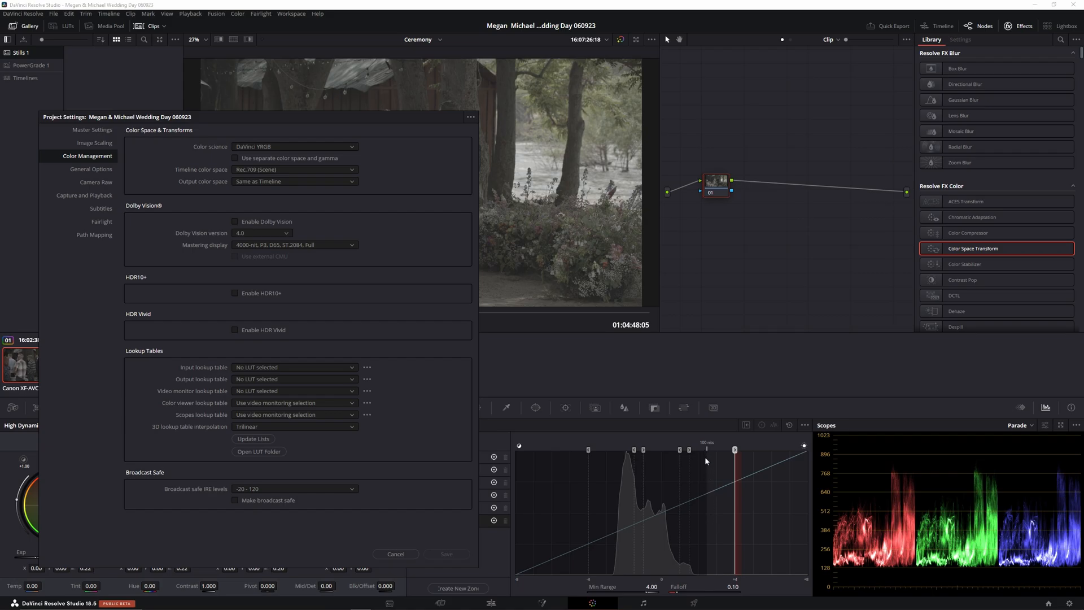
pyautogui.moveTo(702, 549)
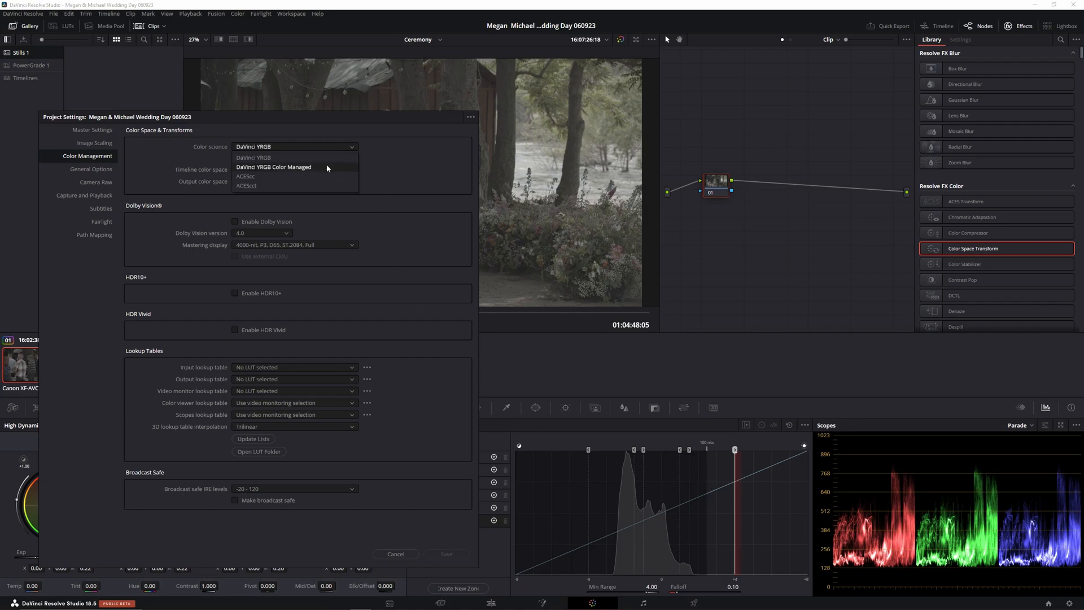
# Save YRGB Color Managed with HDR Wide Gamut Intermediate processing and Rec.709 Gamma 2.4 output, then close.
pyautogui.click(274, 167)
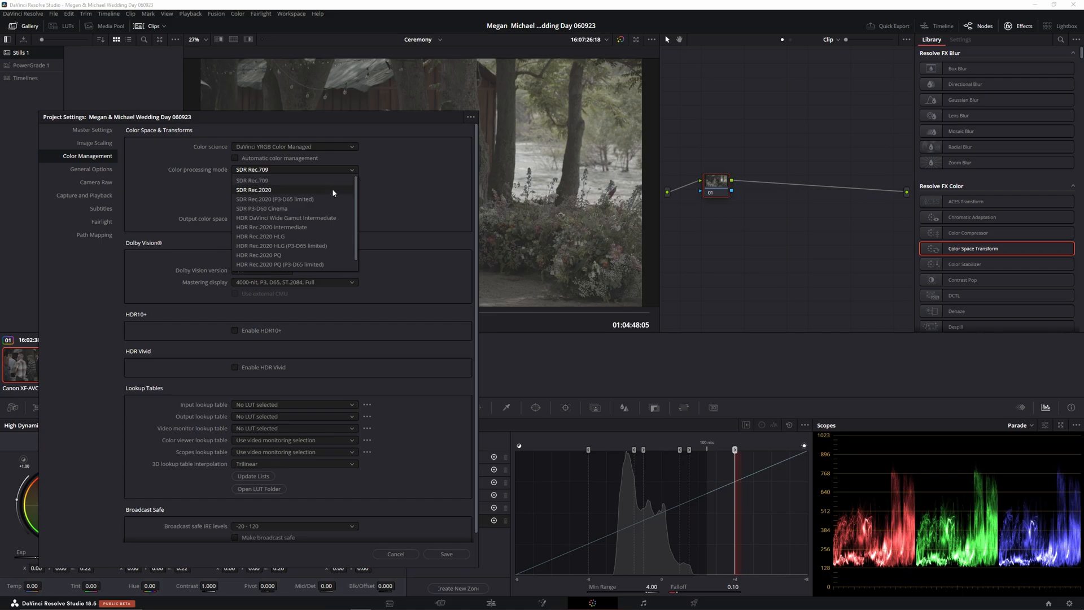
pyautogui.click(286, 217)
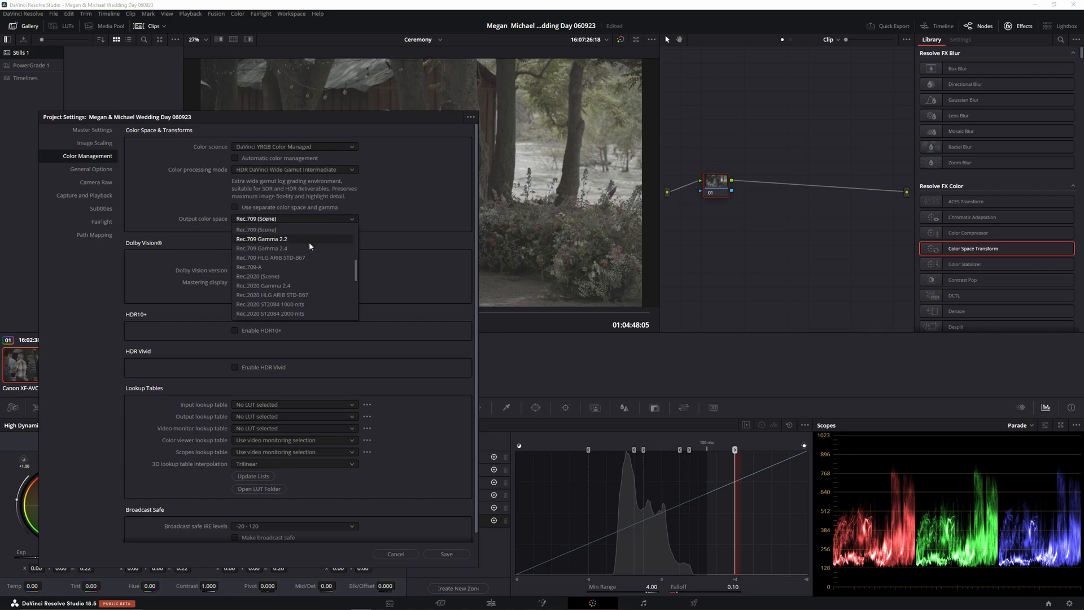
pyautogui.click(261, 247)
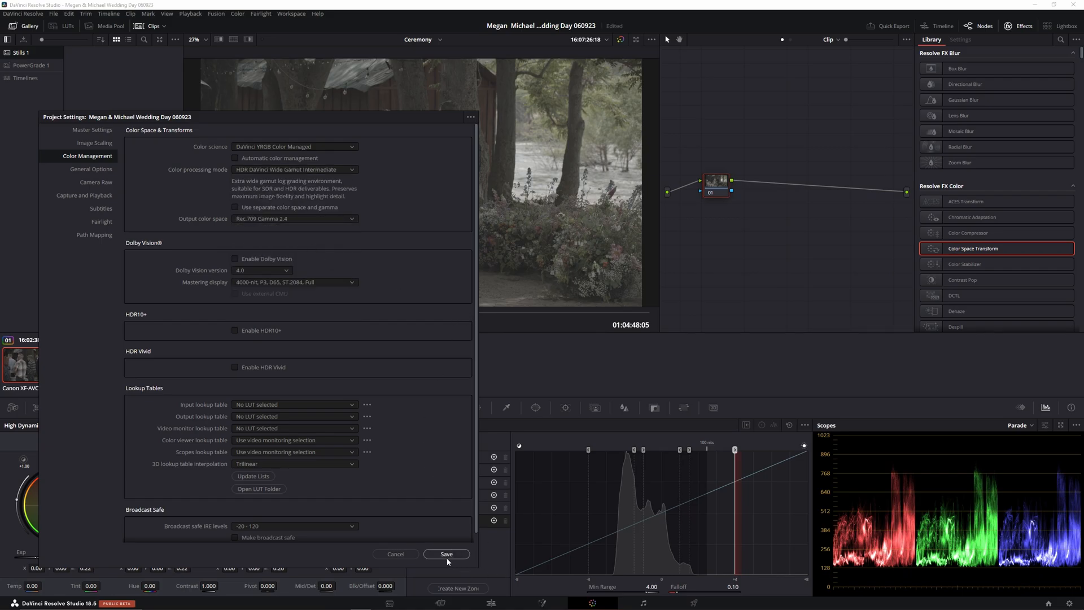
pyautogui.click(446, 553)
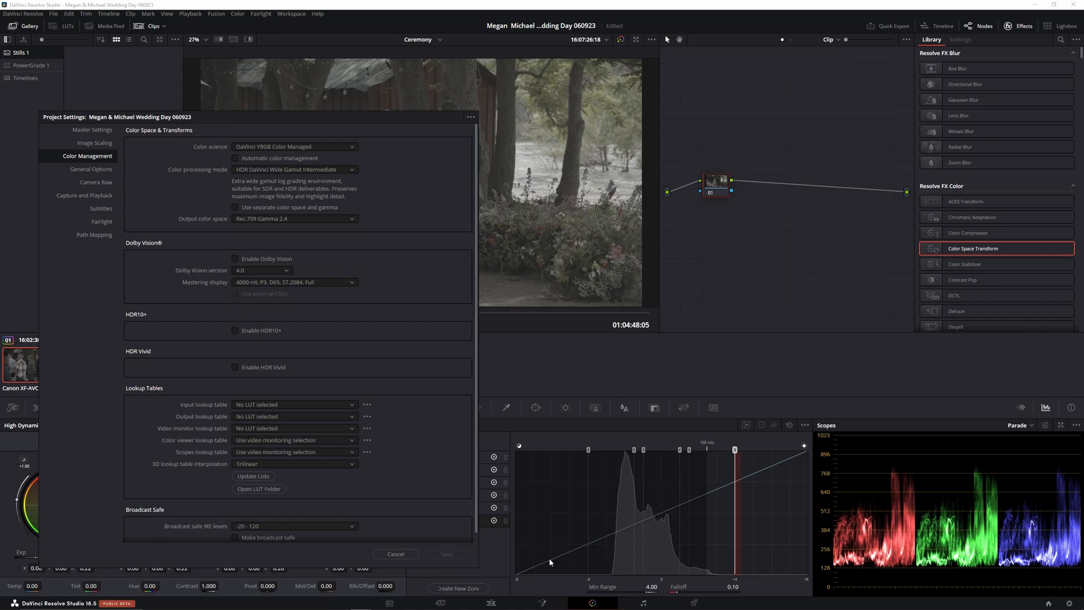
pyautogui.moveTo(706, 577)
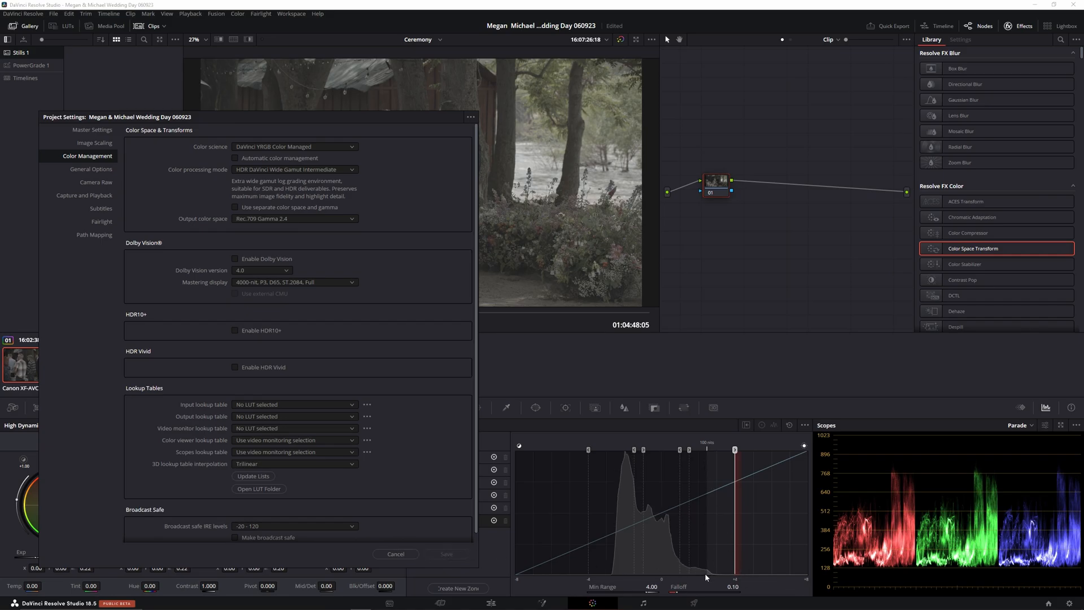
pyautogui.click(396, 554)
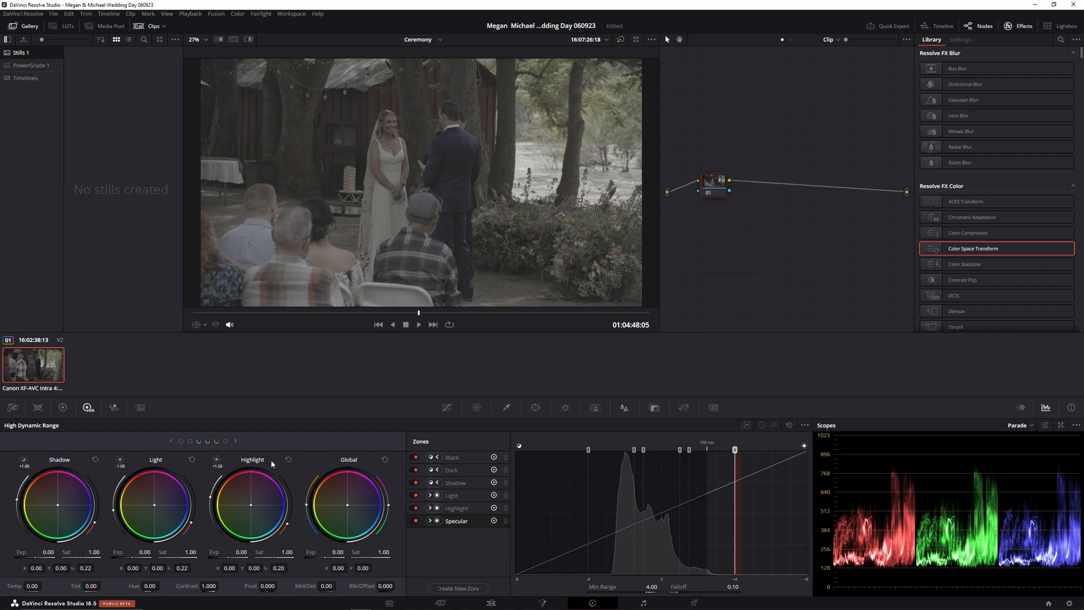
# Bring up the Blur palette on node 01 to sharpen with radius 0.48.
pyautogui.click(624, 407)
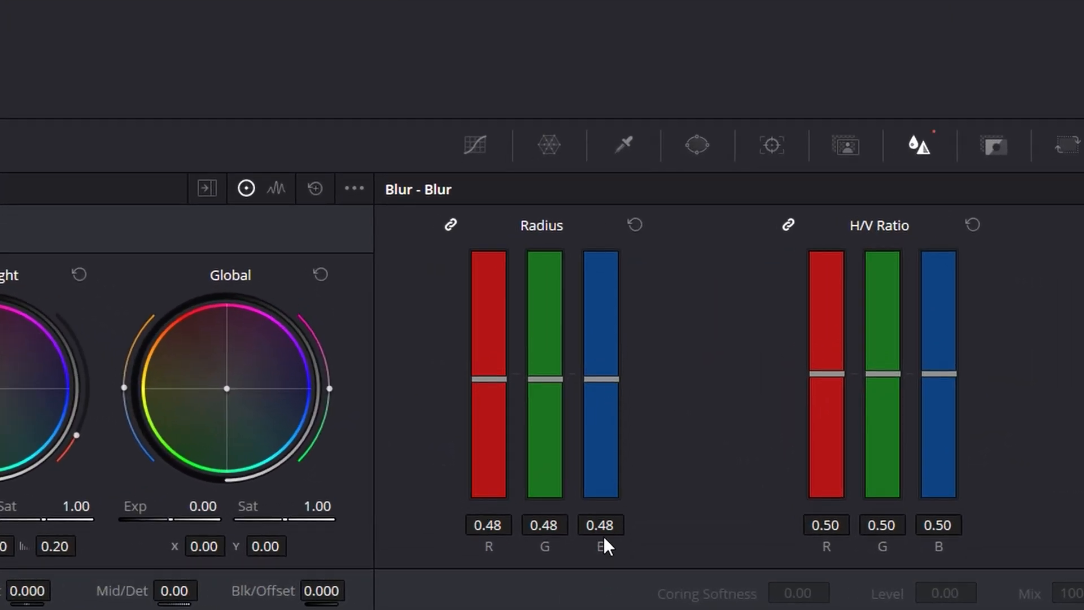
pyautogui.moveTo(662, 422)
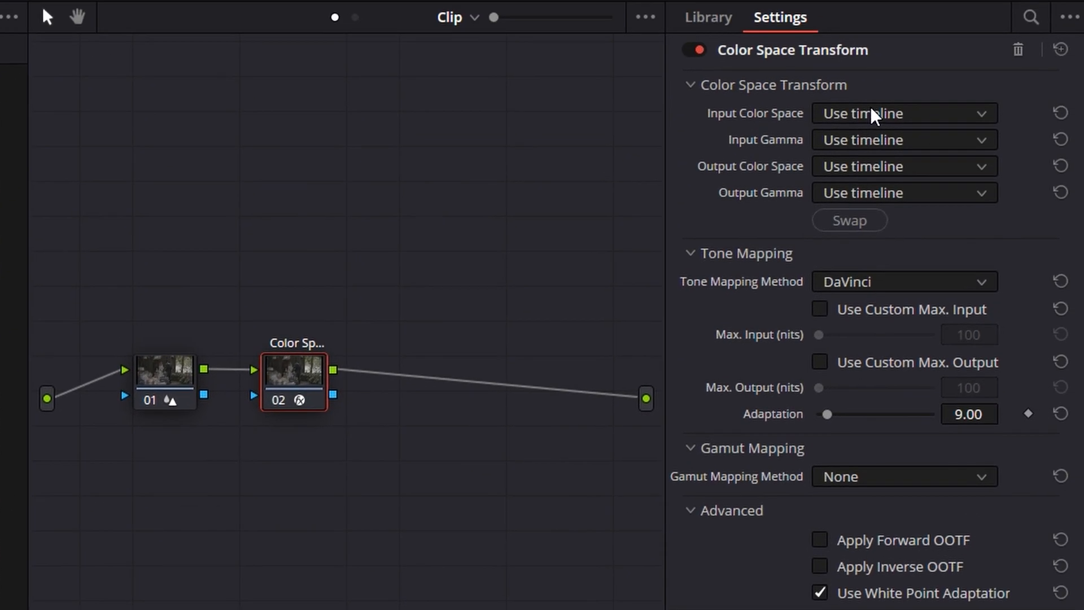
# Set the Color Space Transform input to Canon Cinema Gamut with Canon Log 3 gamma.
pyautogui.click(902, 113)
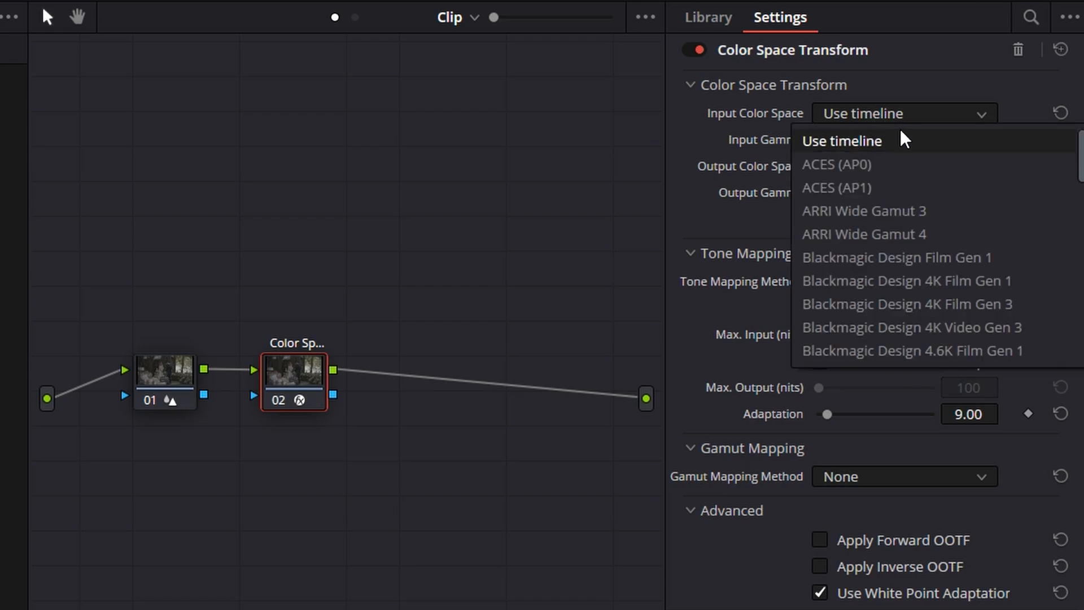
pyautogui.scroll(-3)
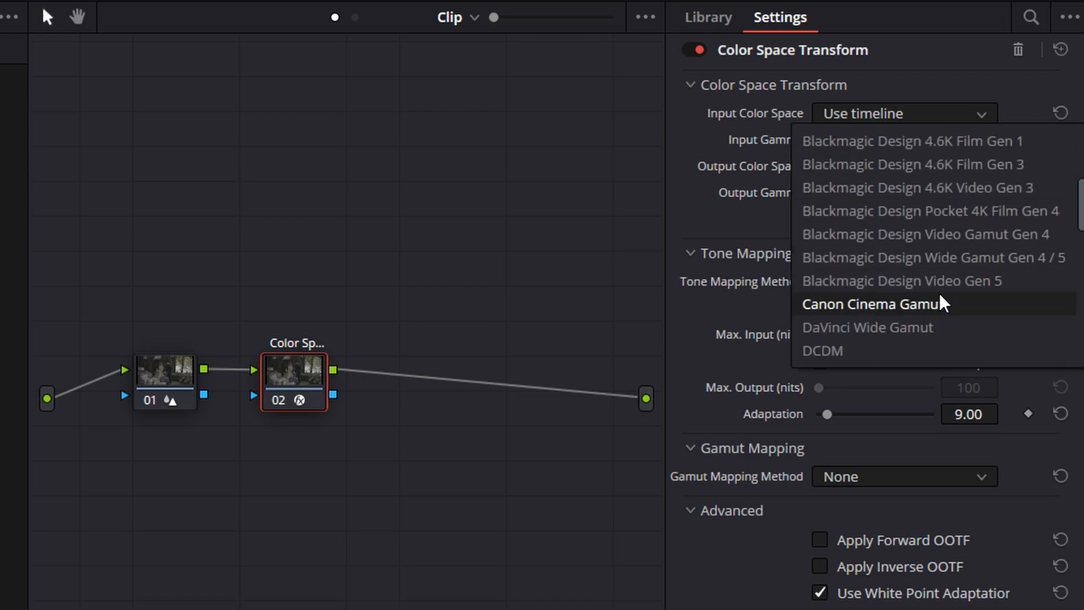
pyautogui.scroll(-3)
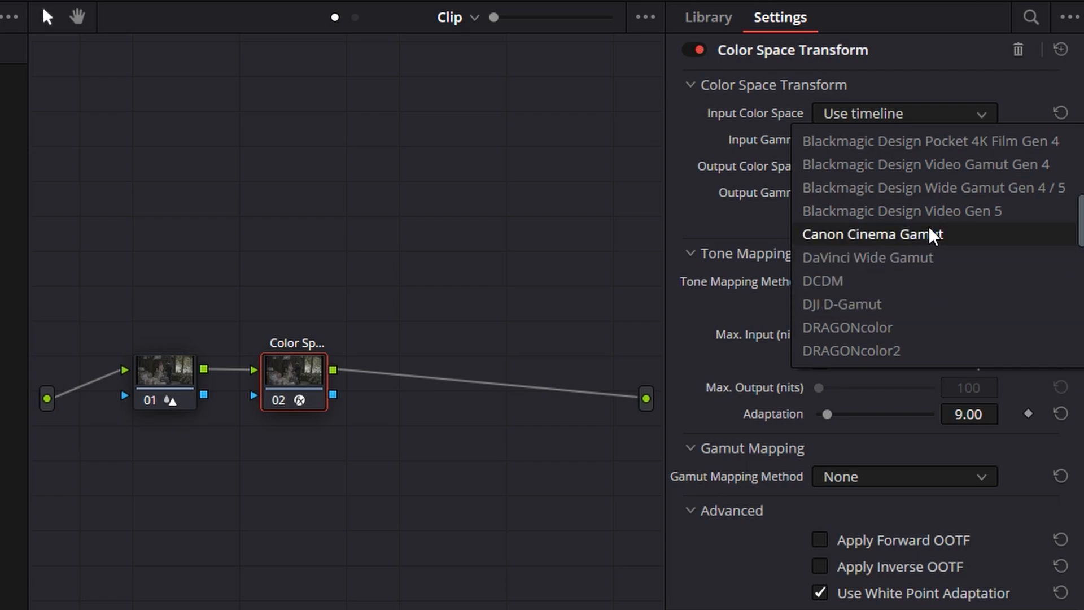
pyautogui.click(871, 234)
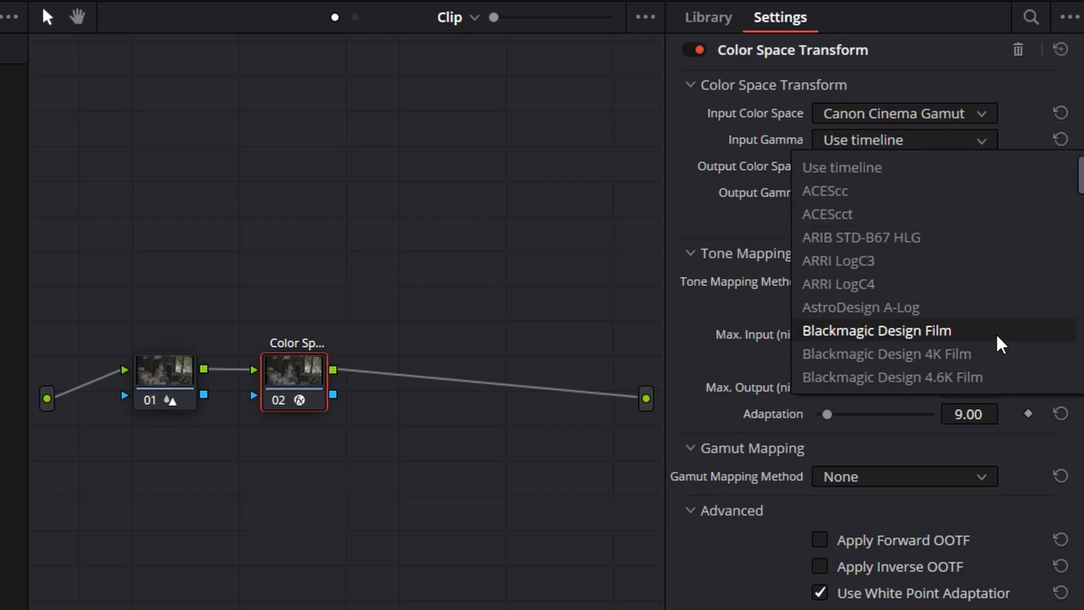
pyautogui.scroll(-3)
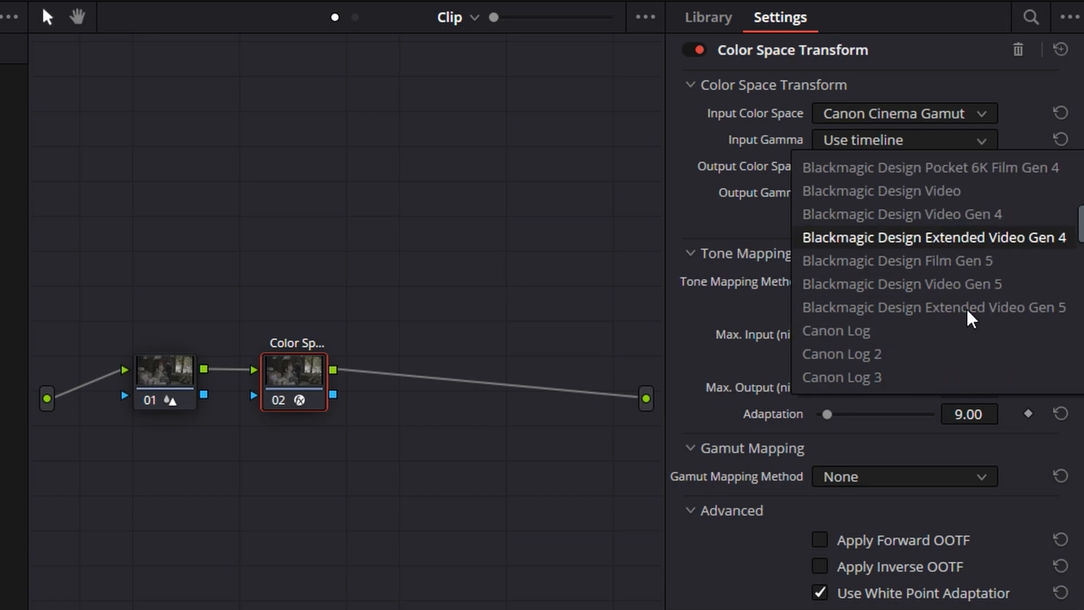
pyautogui.click(841, 377)
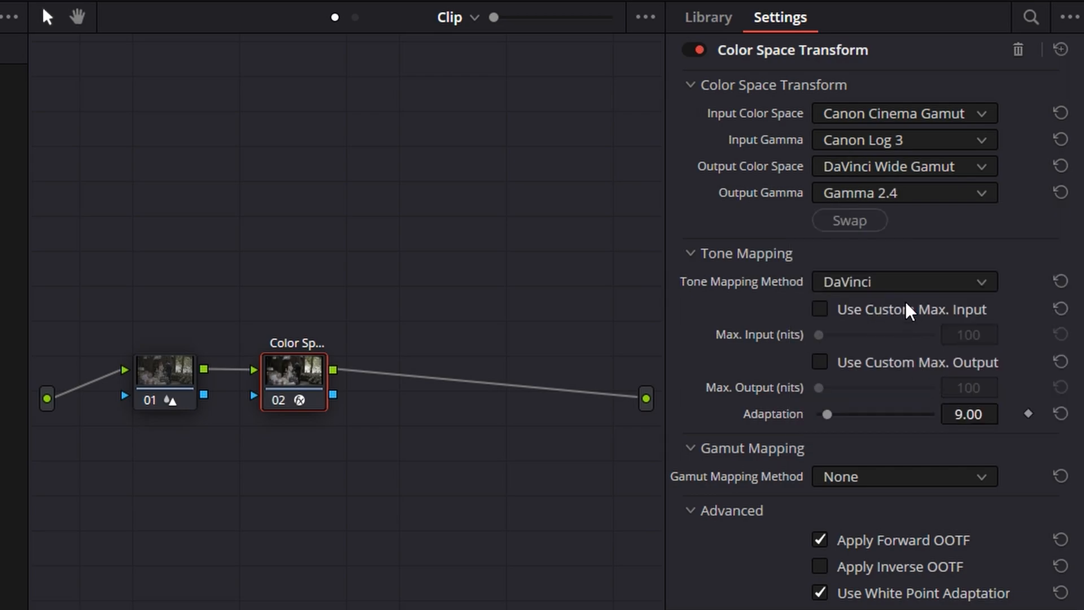
pyautogui.moveTo(906, 334)
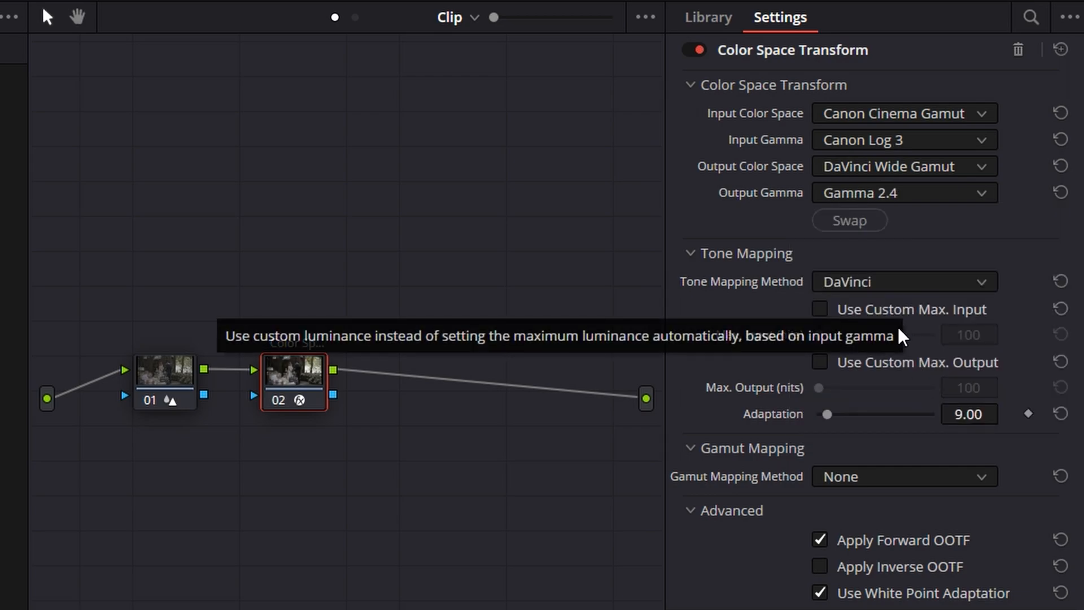
pyautogui.moveTo(739, 290)
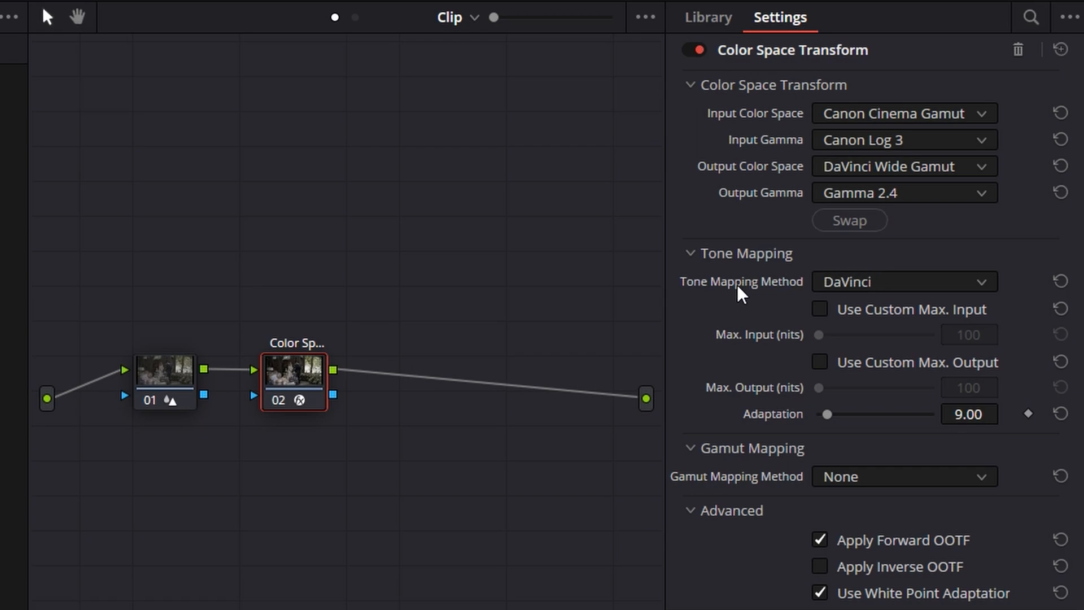
pyautogui.moveTo(870, 289)
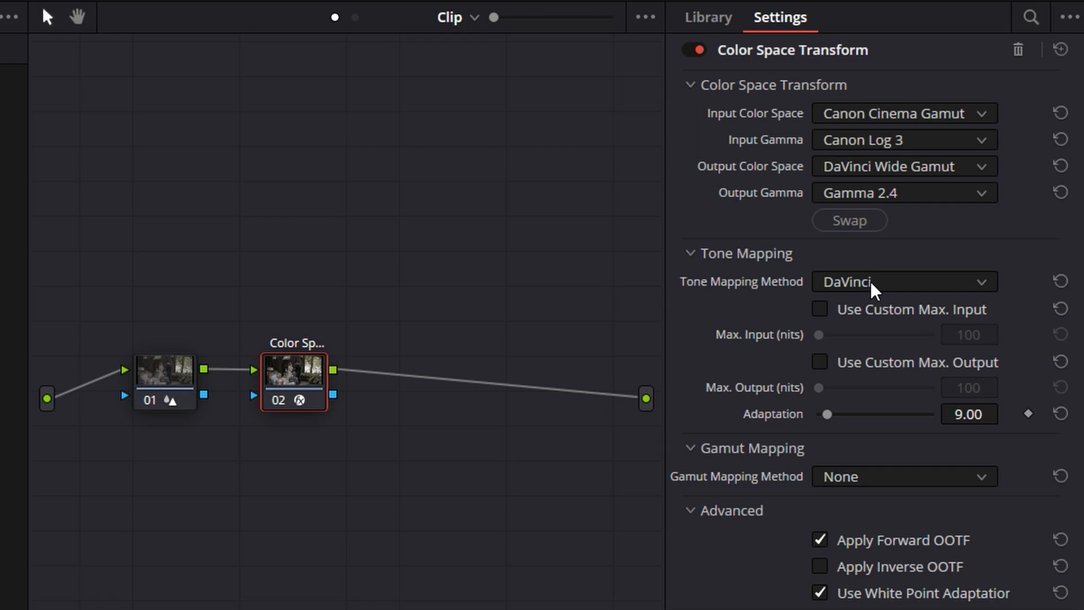
# Set the Tone Mapping Method to Saturation Preserving.
pyautogui.click(902, 282)
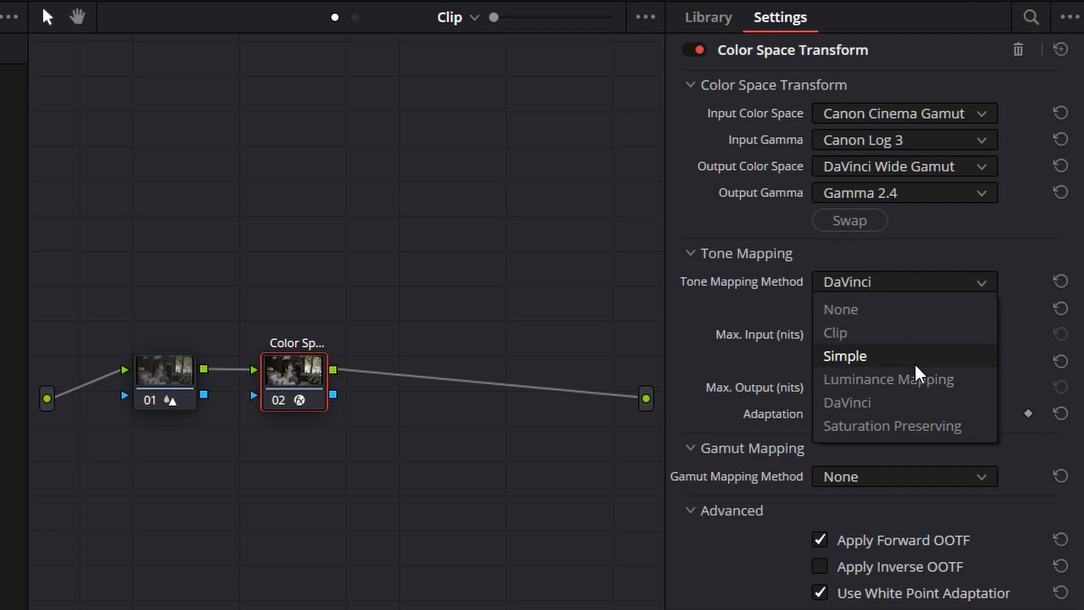
pyautogui.click(892, 425)
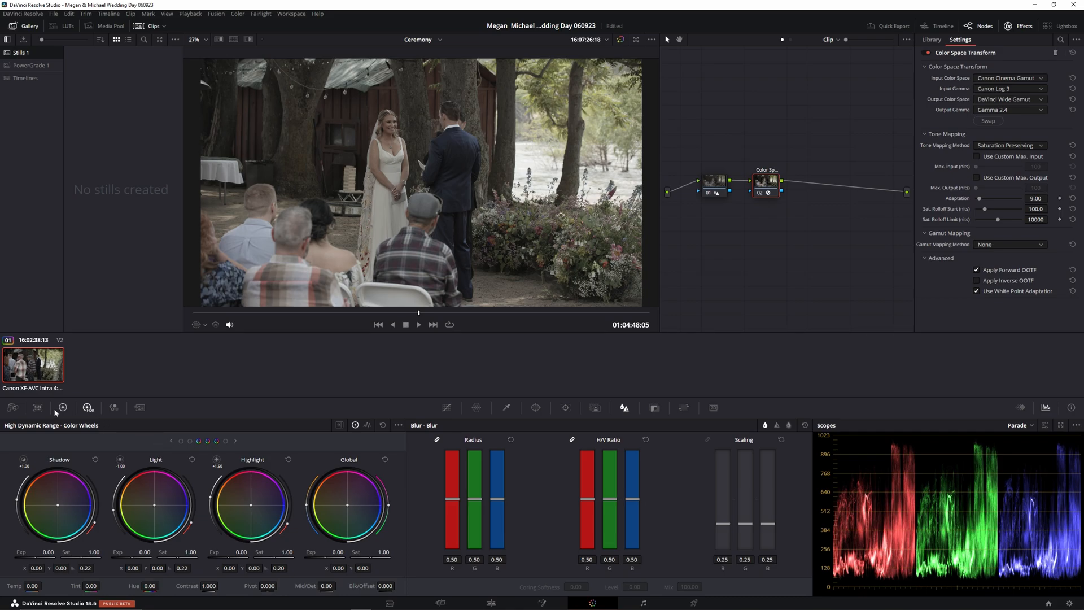
# Show the HDR Zones panel with its six luminance zones over the exposure graph.
pyautogui.click(62, 407)
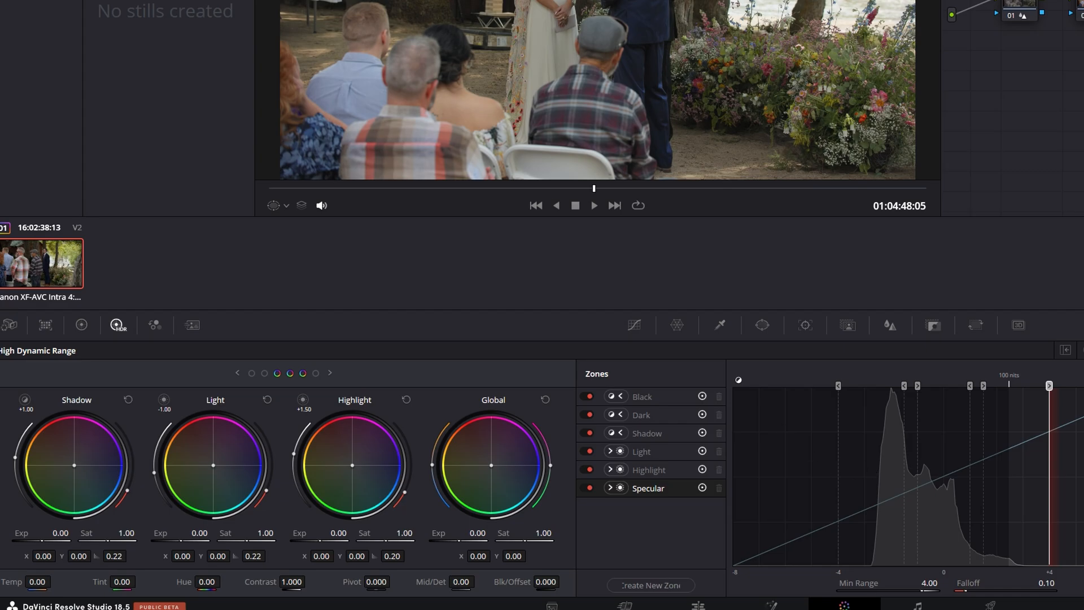
pyautogui.moveTo(979, 411)
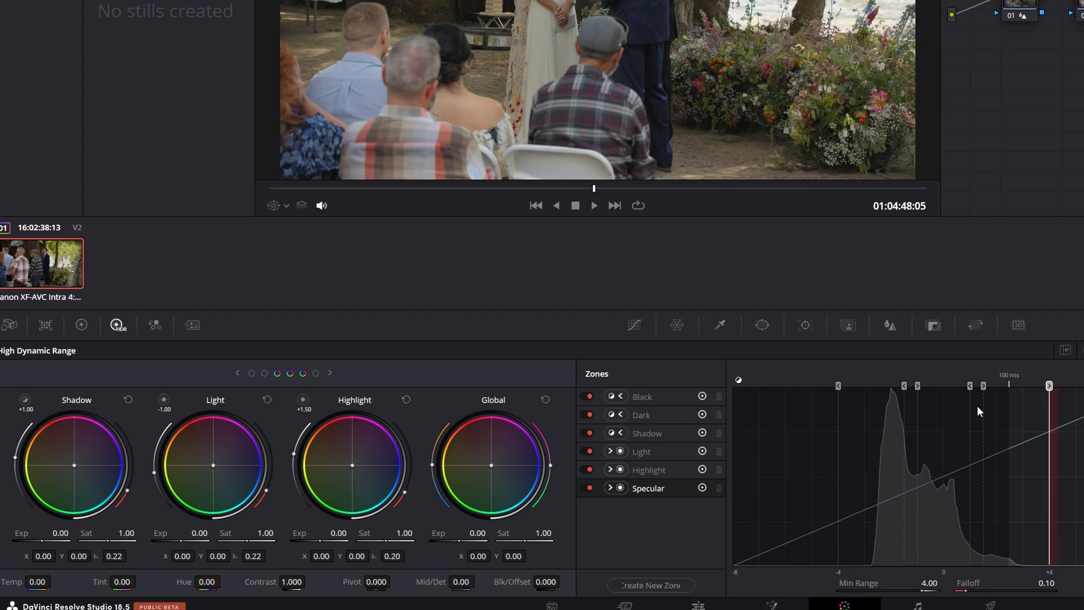
pyautogui.click(642, 397)
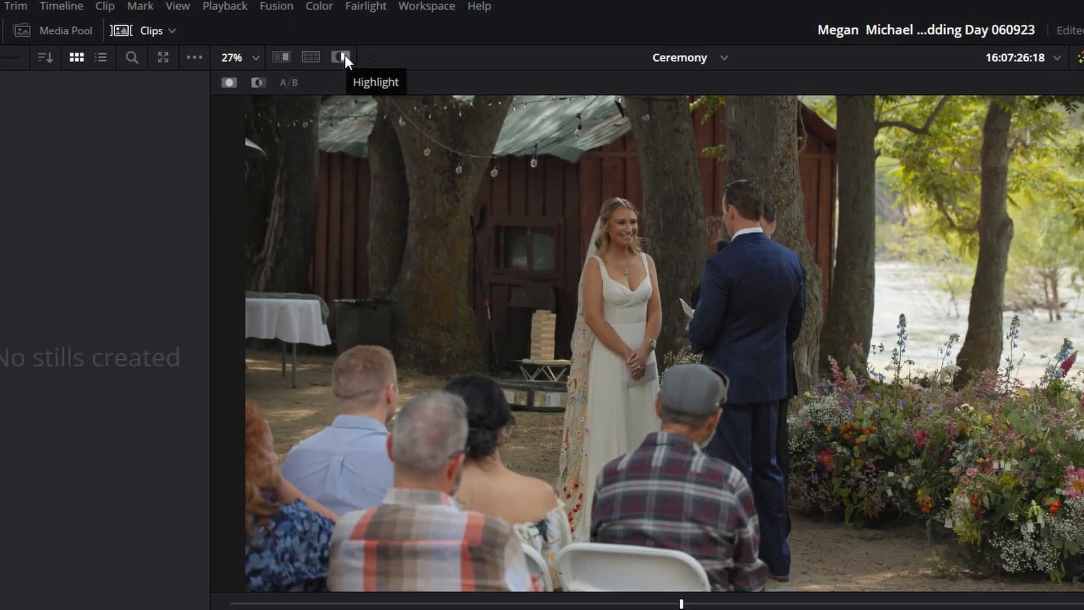
# Enable the viewer Highlight mode to preview only the areas each zone affects.
pyautogui.click(339, 57)
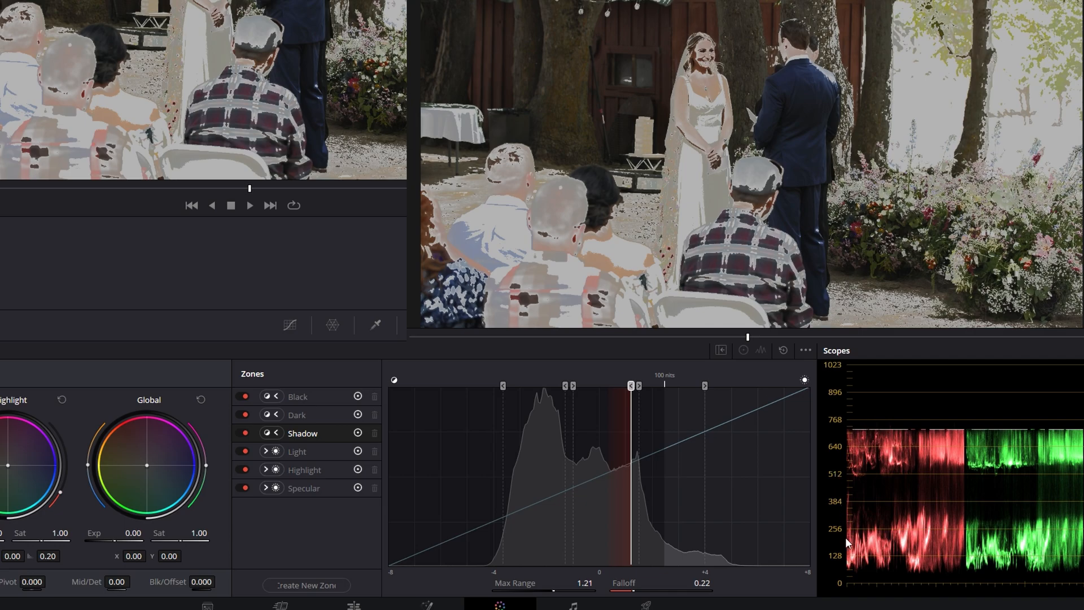
pyautogui.moveTo(629, 484)
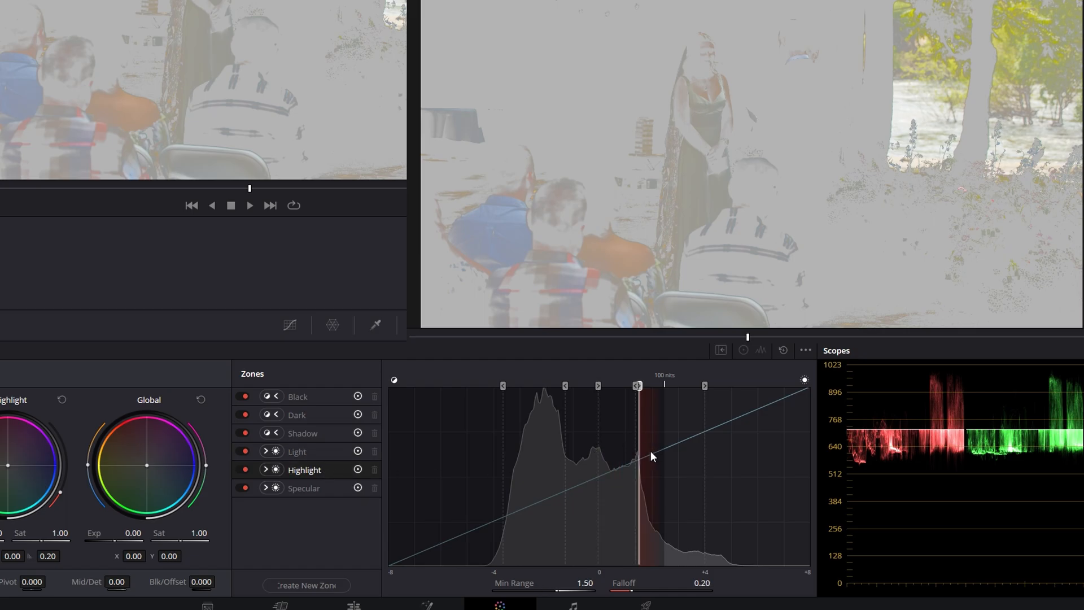
pyautogui.moveTo(639, 456)
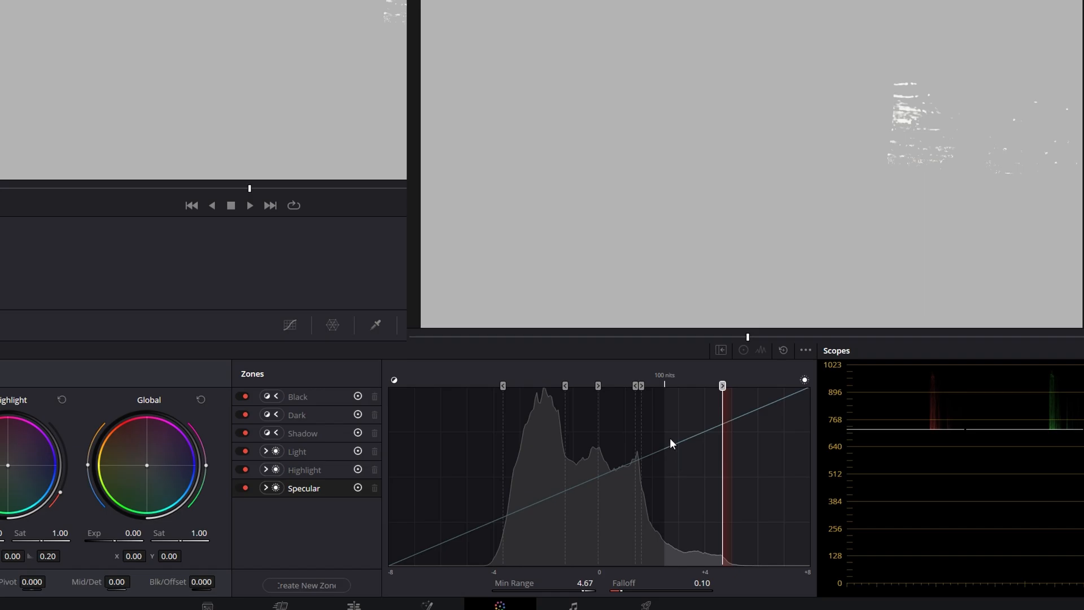
pyautogui.moveTo(671, 443)
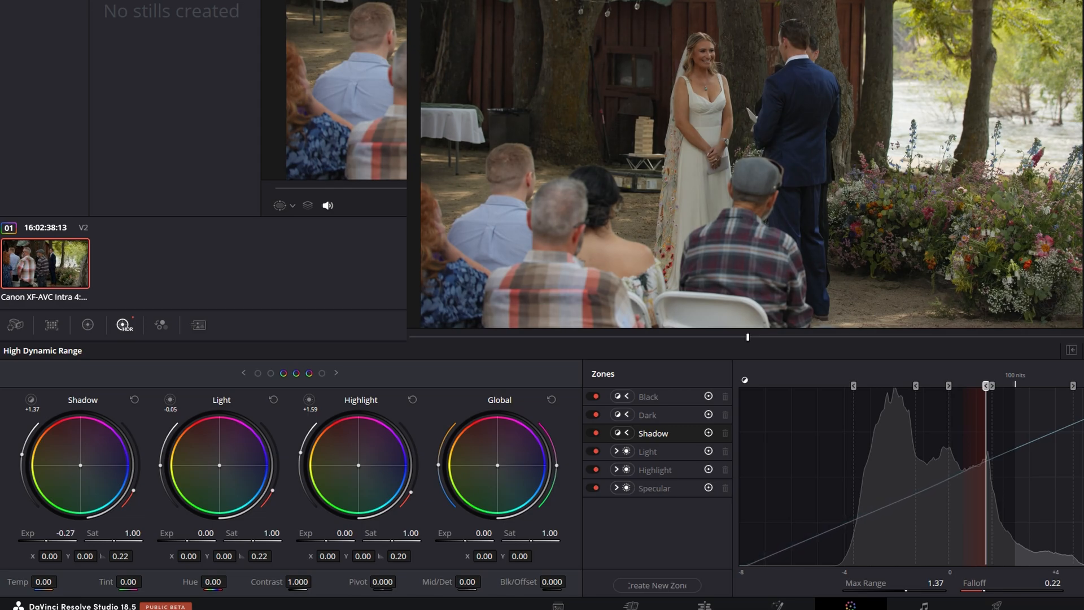
pyautogui.moveTo(152, 545)
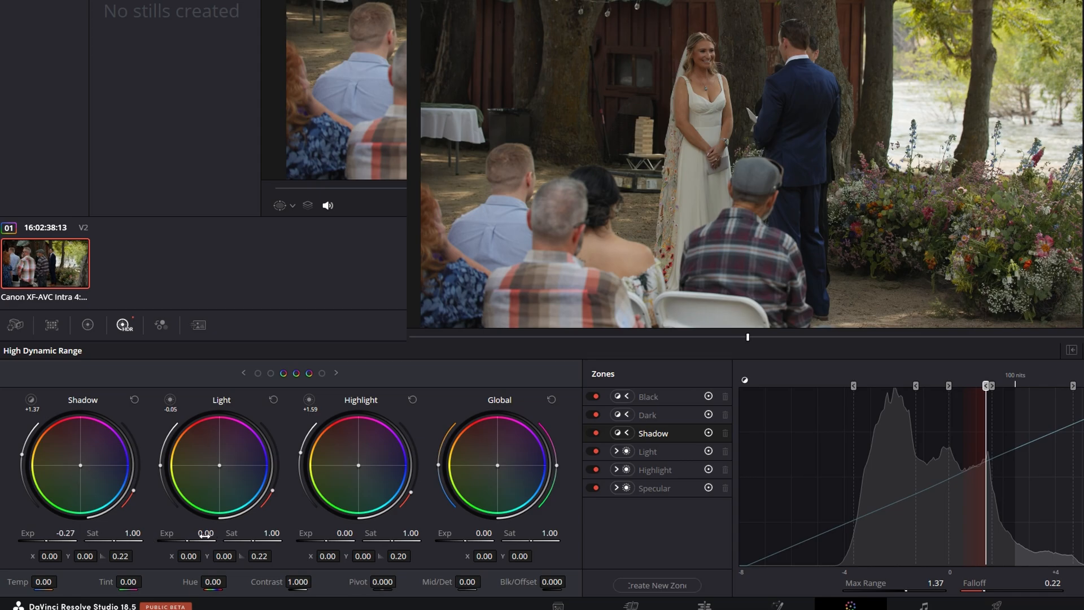
# Raise Light zone exposure to 0.52, then page the wheels to Dark, Shadow and Highlight zones.
pyautogui.click(647, 451)
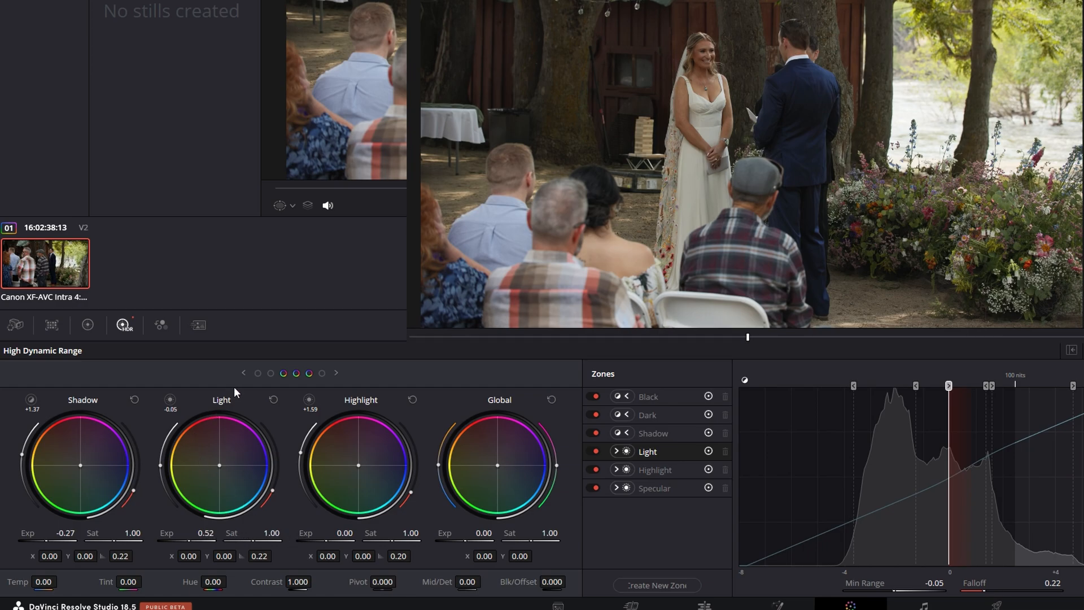
pyautogui.click(244, 373)
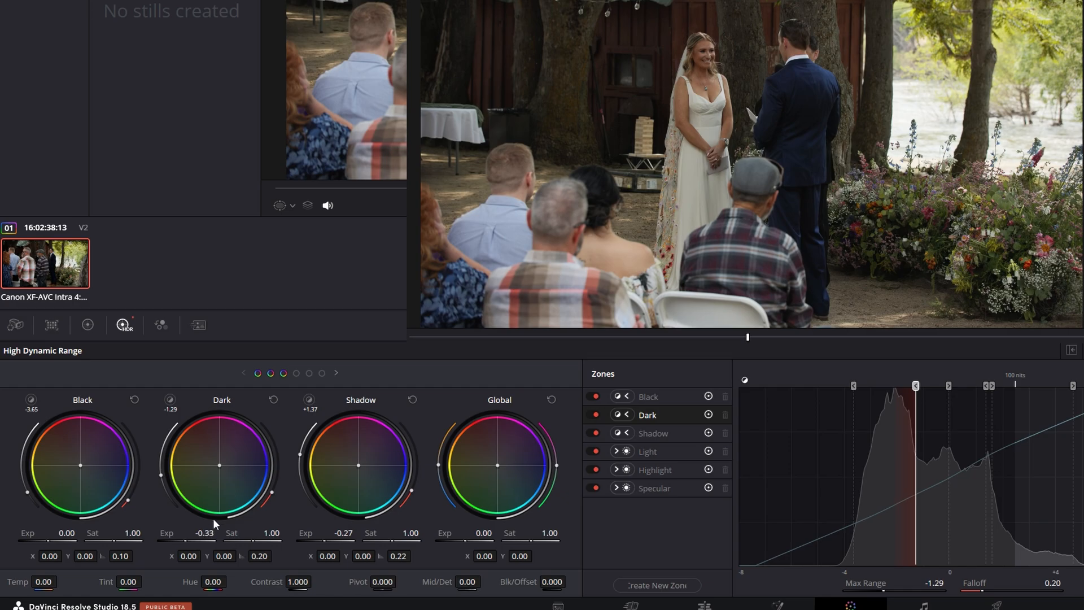
pyautogui.moveTo(251, 443)
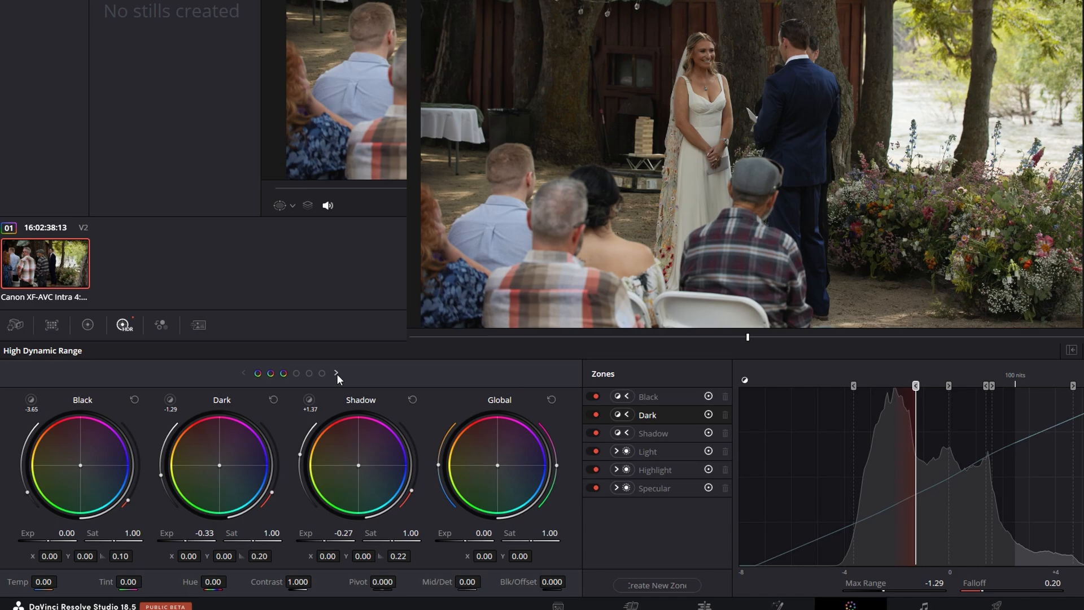
pyautogui.click(335, 372)
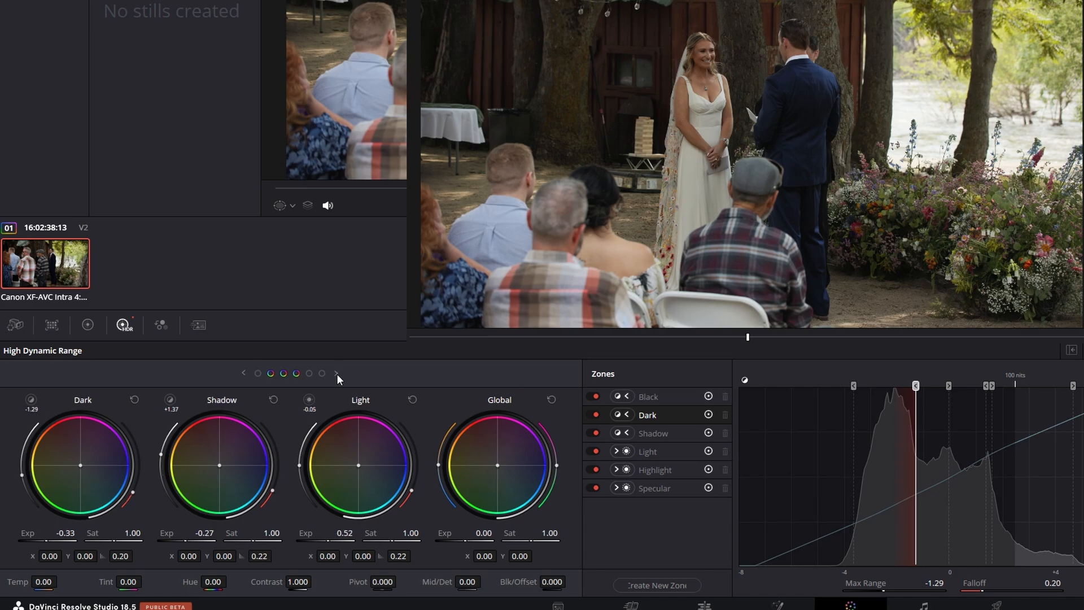
pyautogui.click(337, 373)
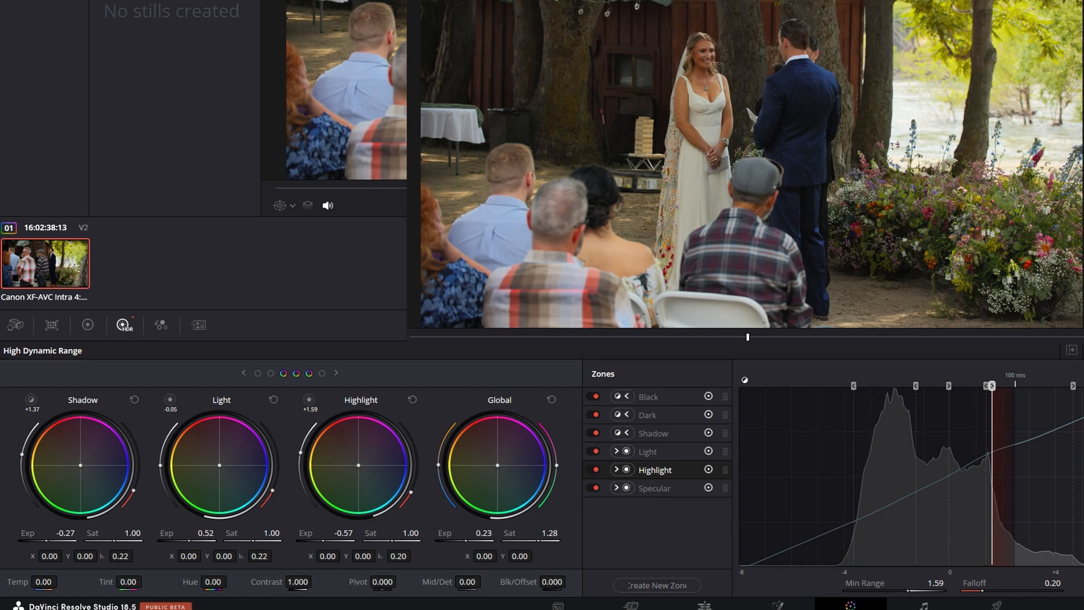
pyautogui.moveTo(561, 550)
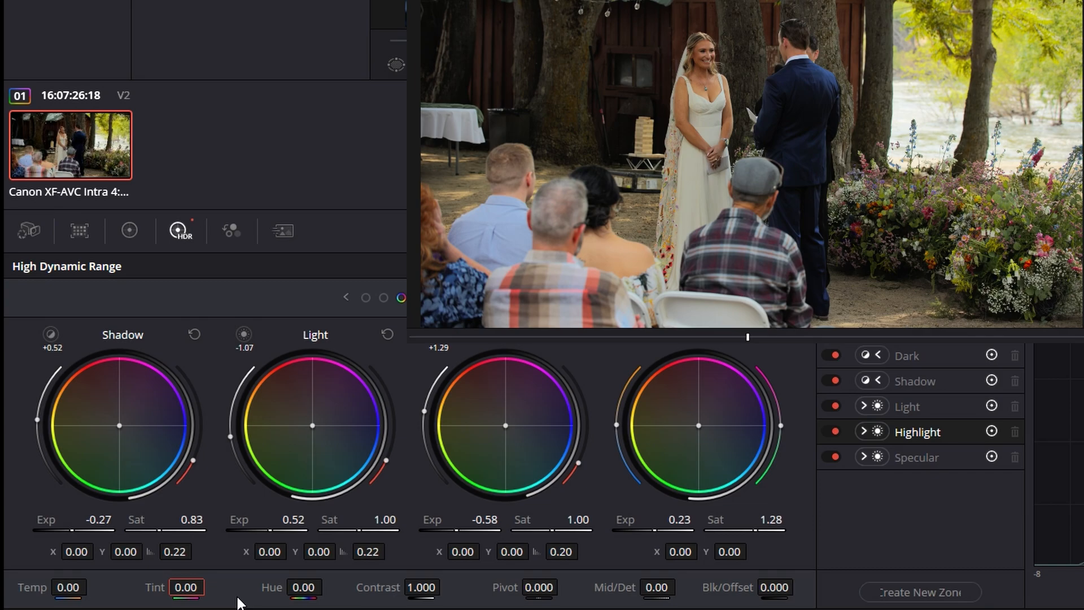
# Set the HDR Tint value to 2.00.
pyautogui.write('2.00')
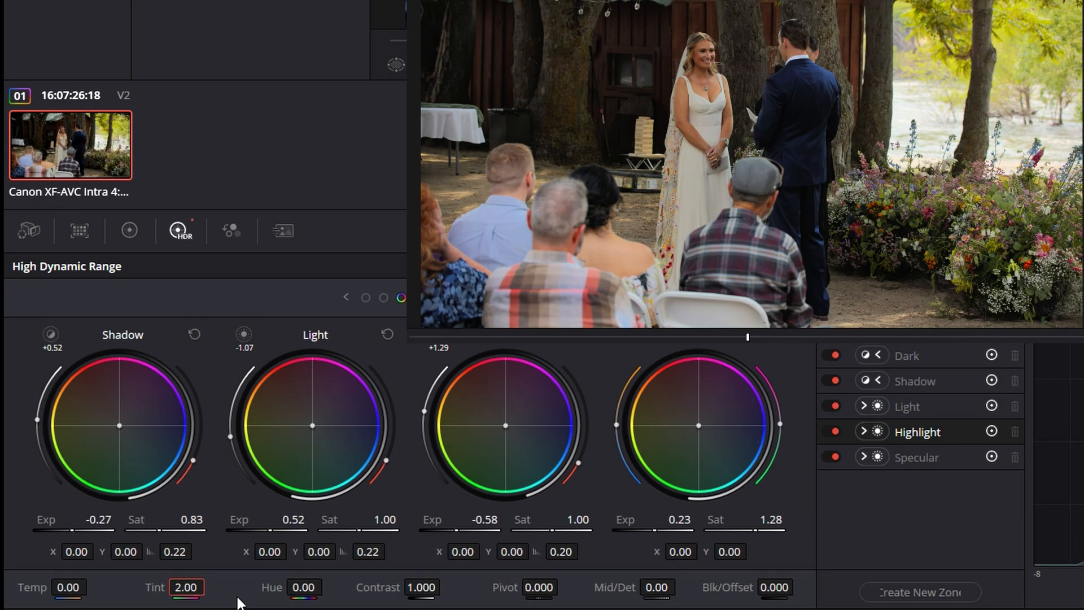